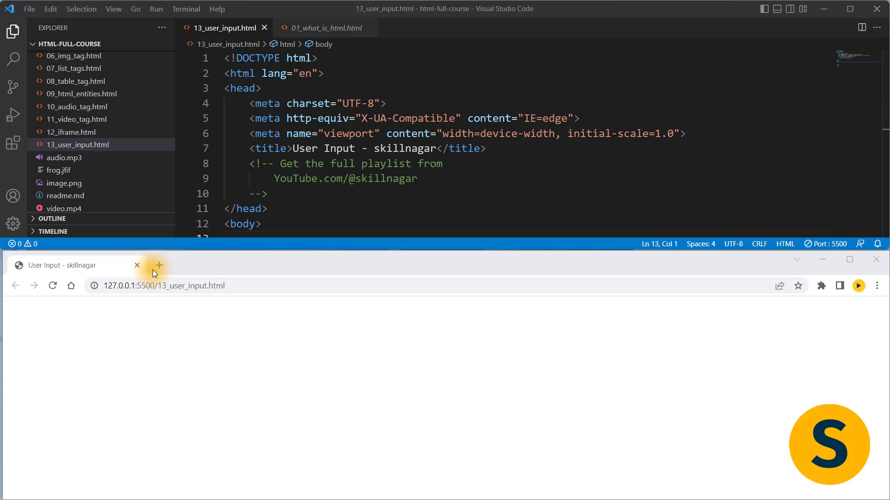
Step: Search Google in a new tab for 'how to learn french' and scroll the results
{"action": "left_click", "coordinate": [159, 265]}
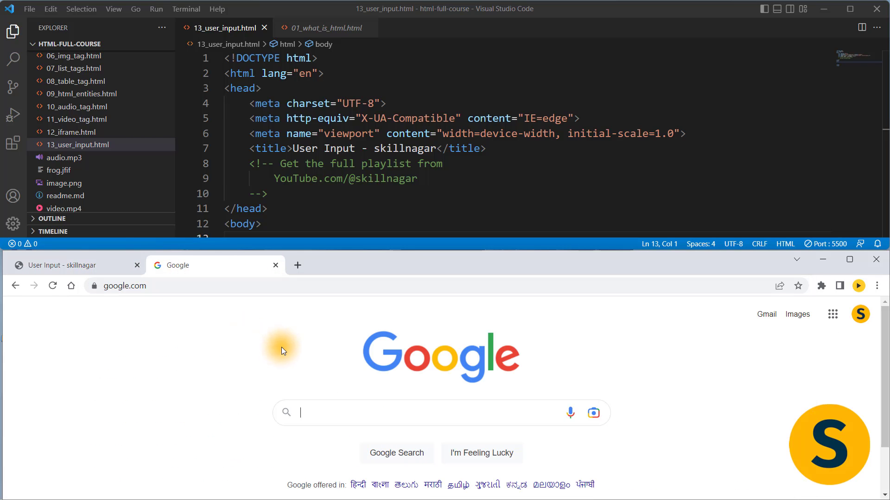
{"action": "type", "text": "how to learn html"}
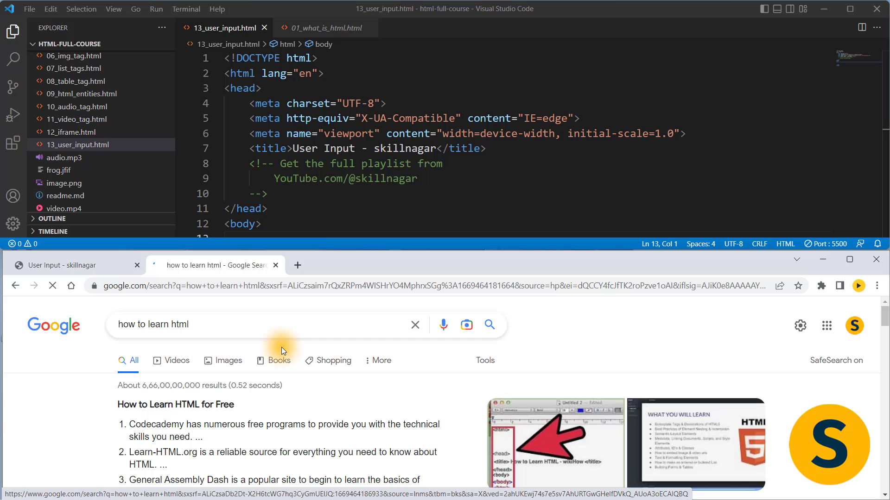
{"action": "scroll", "scroll_direction": "down", "scroll_amount": 3}
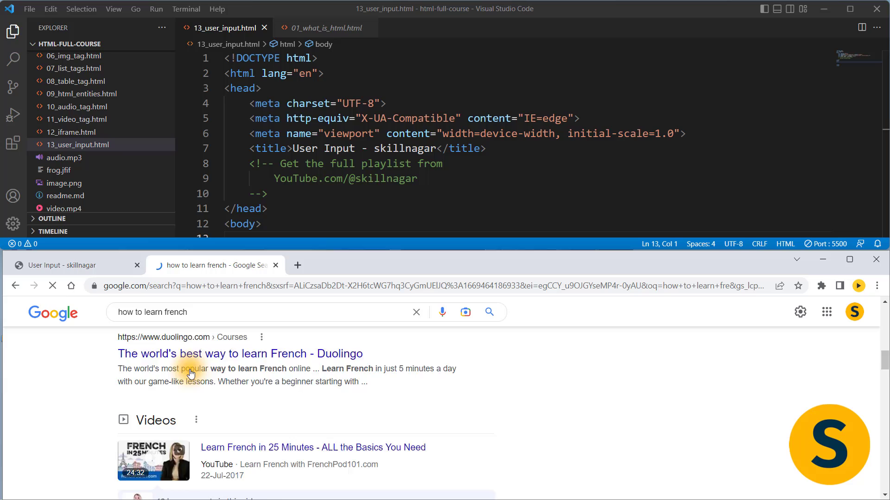
{"action": "scroll", "scroll_direction": "down", "scroll_amount": 3}
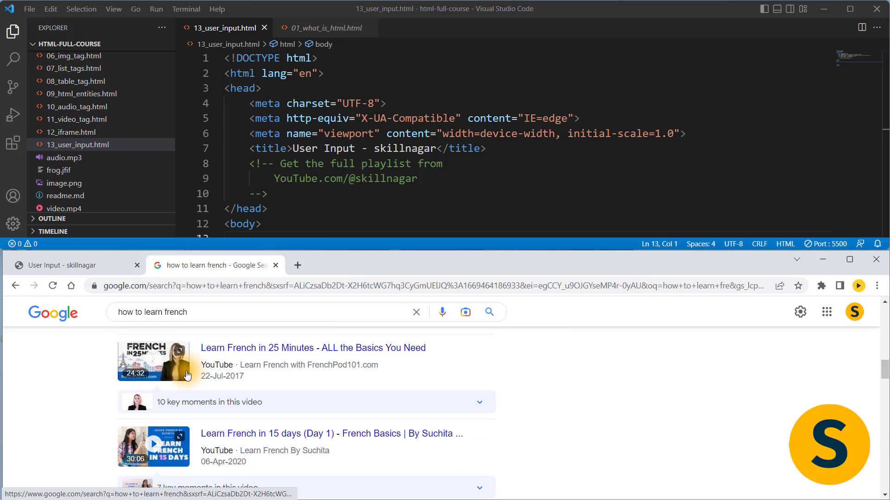
Step: Close the search tab and add an <h1>Register Now</h1> heading inside the body
{"action": "left_click", "coordinate": [275, 265]}
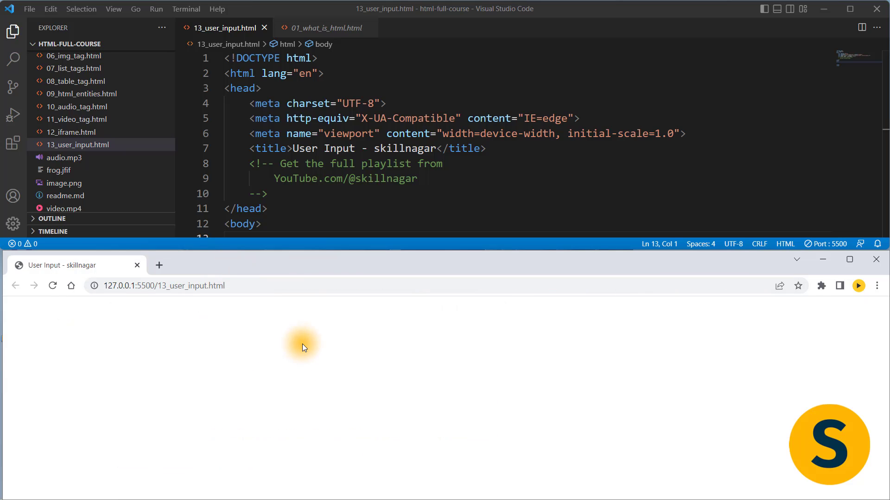
{"action": "mouse_move", "coordinate": [395, 180]}
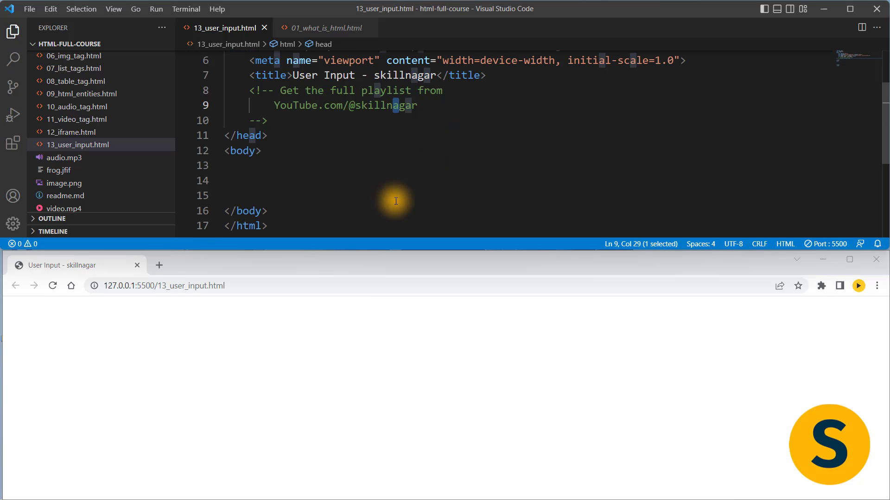
{"action": "mouse_move", "coordinate": [394, 196]}
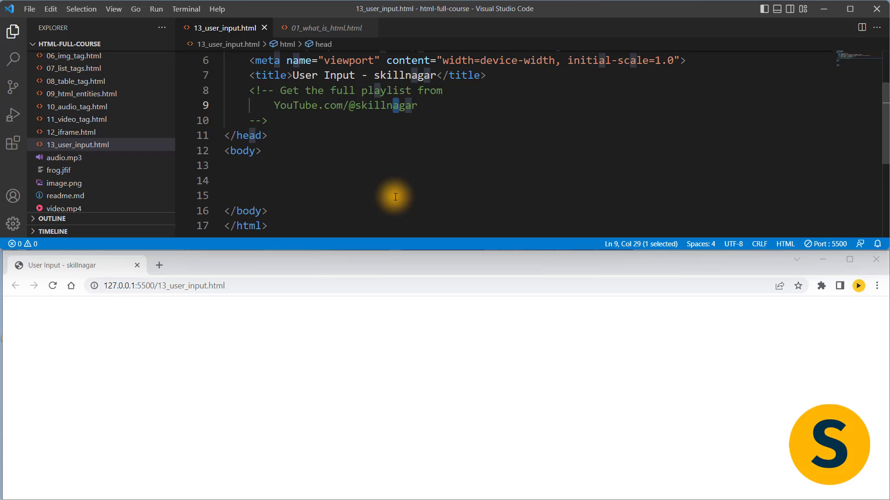
{"action": "left_click", "coordinate": [296, 180]}
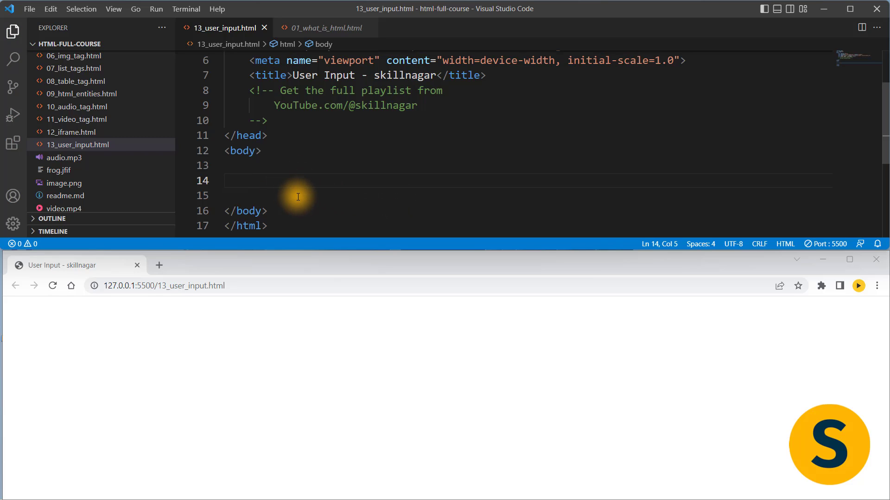
{"action": "type", "text": "<h1>Register</h1>"}
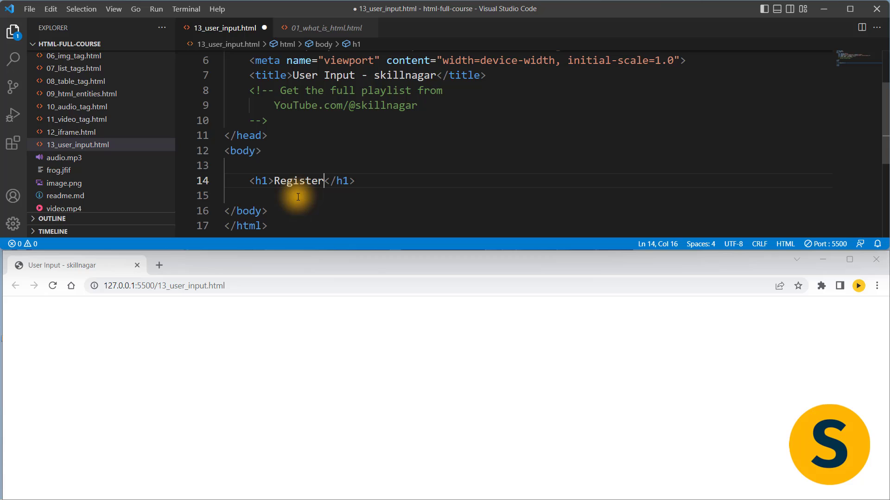
{"action": "type", "text": "Now"}
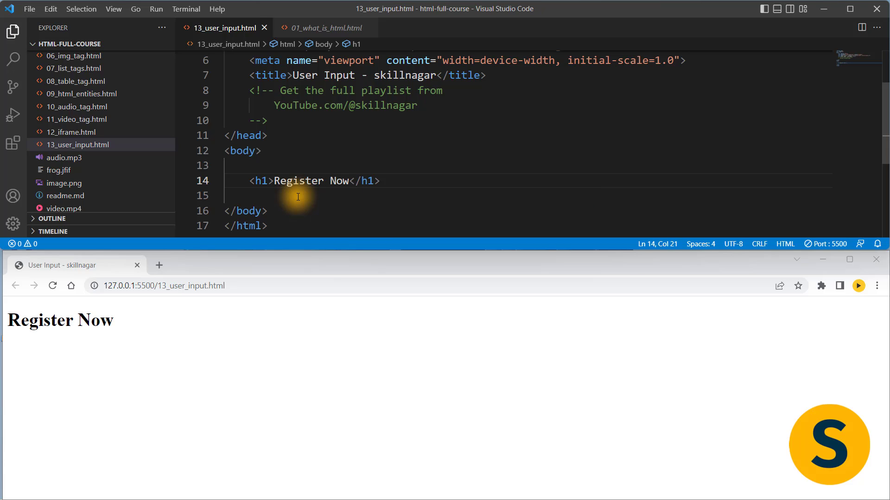
{"action": "mouse_move", "coordinate": [9, 361]}
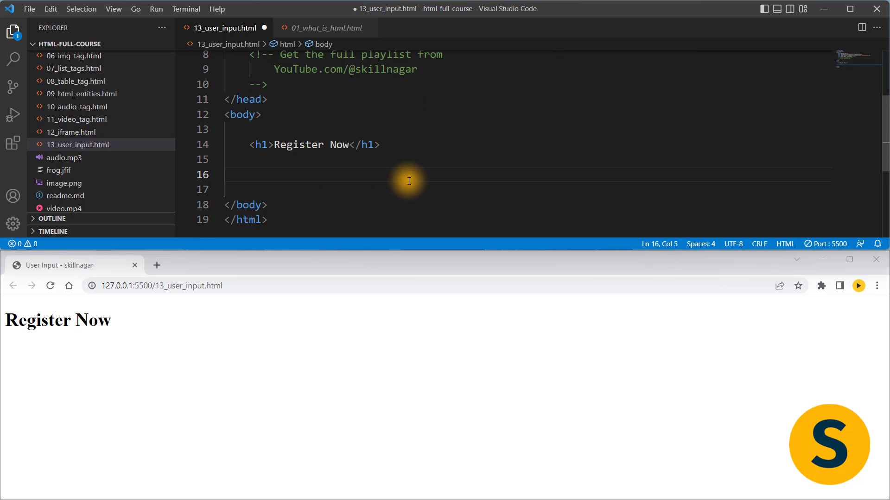
Step: Insert a form element containing a 'Your Name' label
{"action": "type", "text": "<form"}
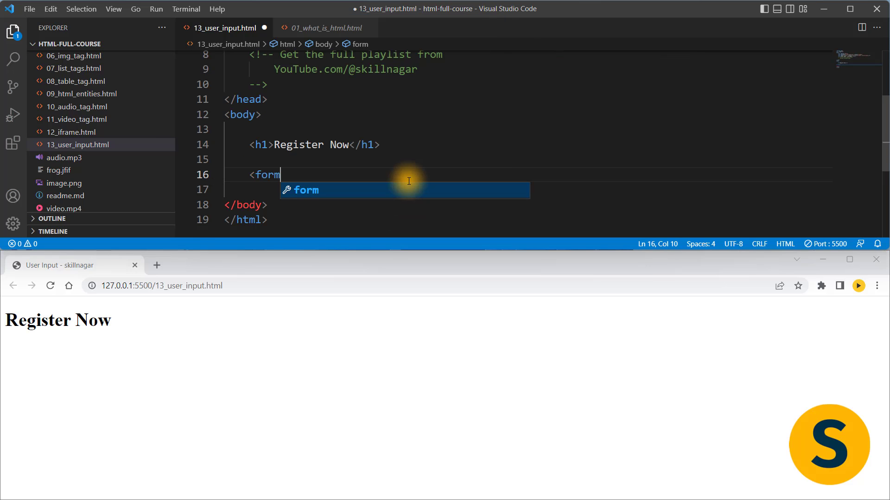
{"action": "key", "text": "Enter"}
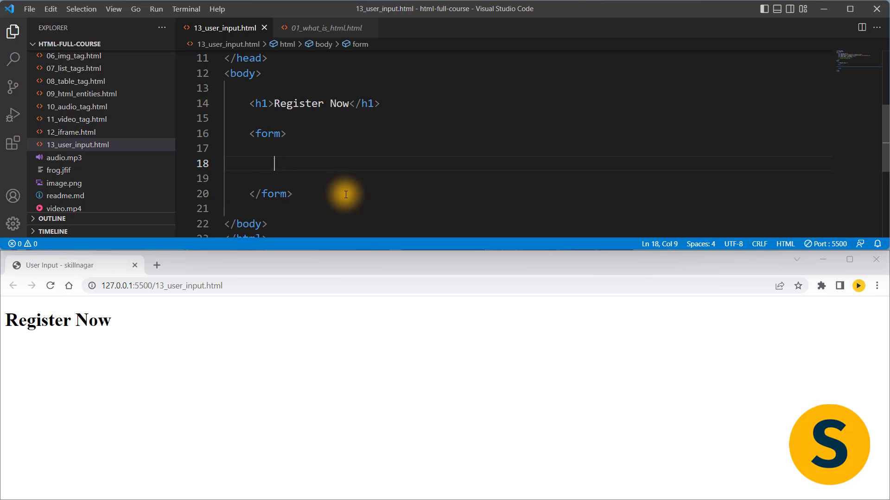
{"action": "type", "text": "<label>Your</label>"}
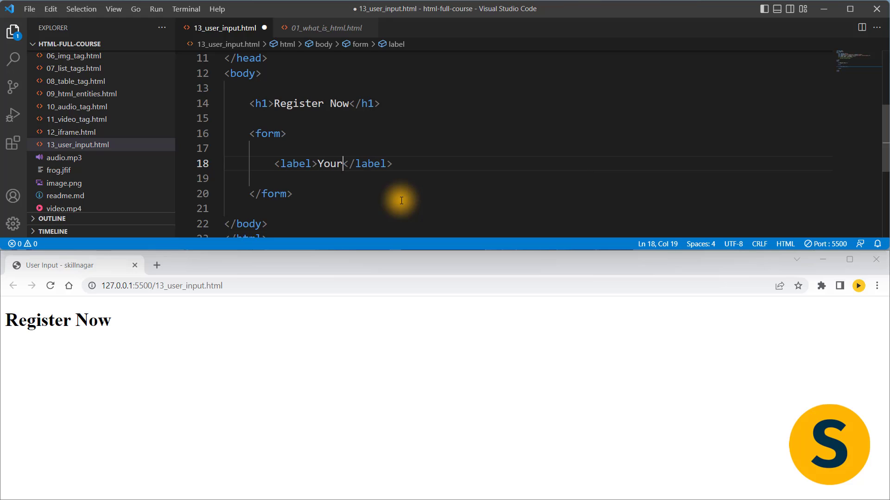
{"action": "type", "text": "Name"}
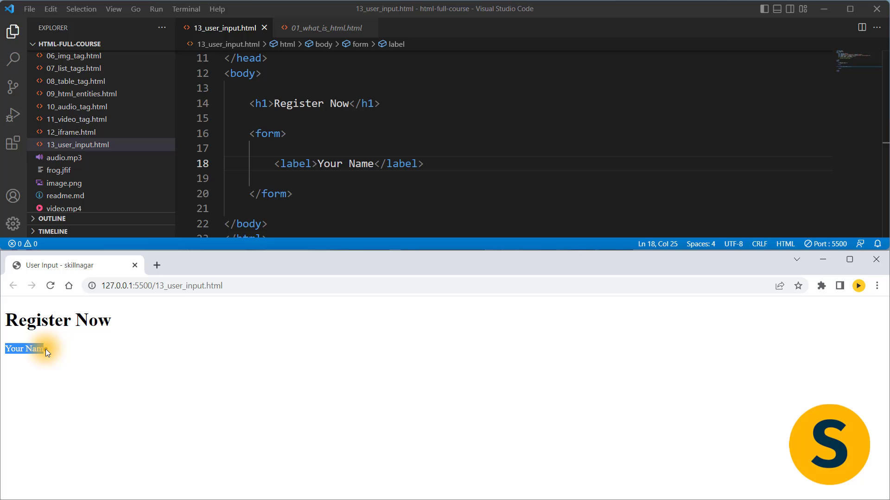
{"action": "key", "text": "enter"}
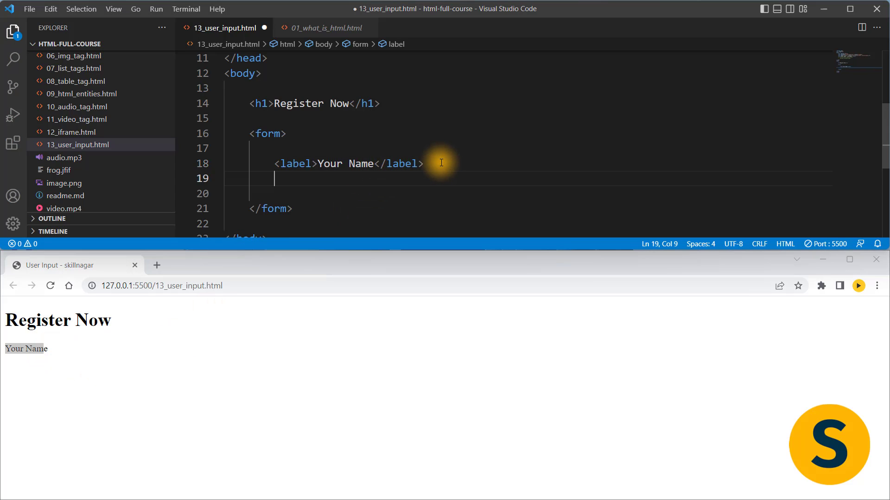
Step: Add <input type="text" name="your_name"> below the label
{"action": "type", "text": "<input"}
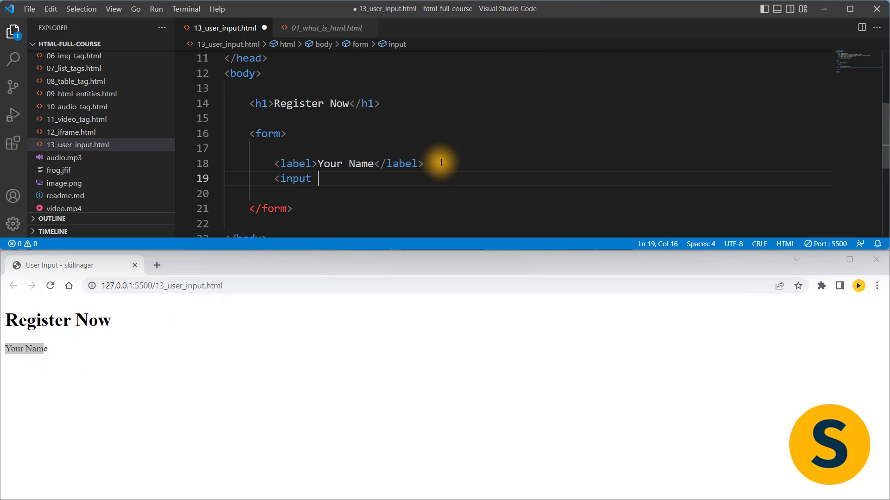
{"action": "type", "text": "type=\""}
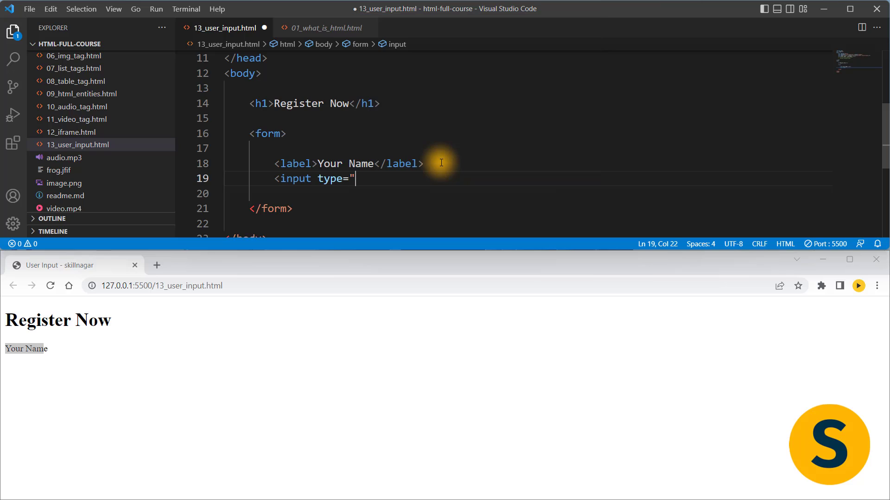
{"action": "type", "text": "text\" name"}
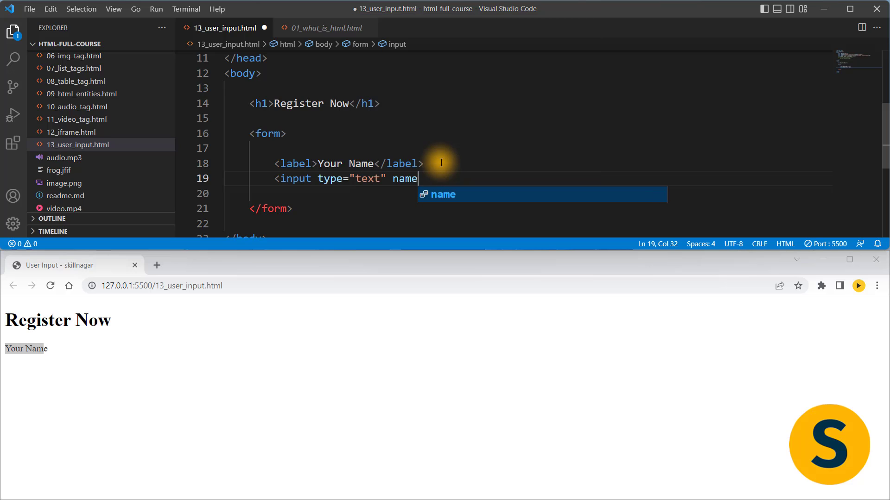
{"action": "type", "text": "=\"your"}
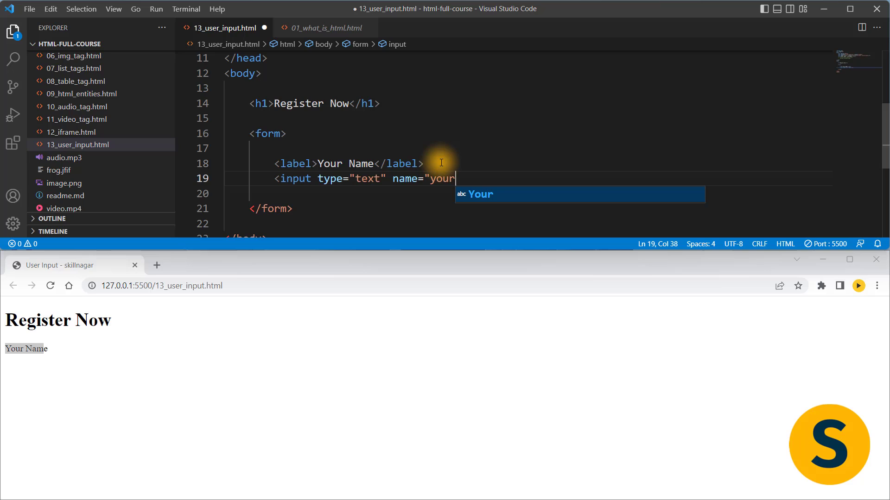
{"action": "type", "text": "_name\" />"}
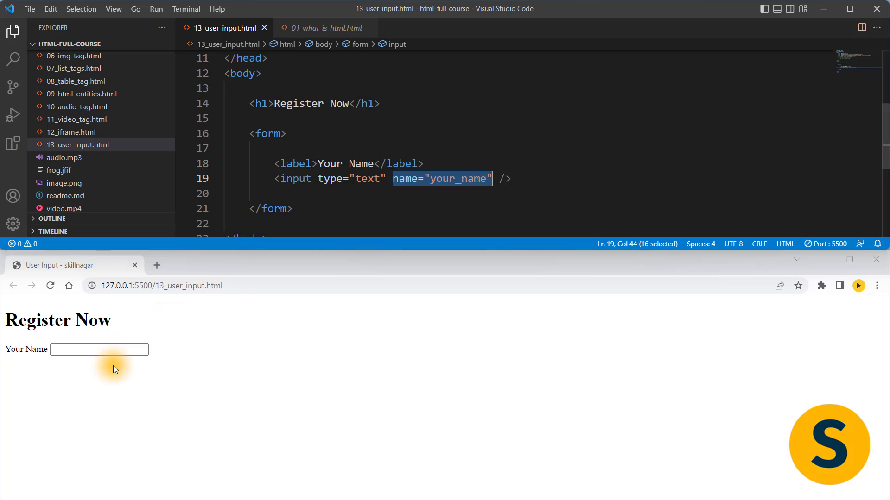
Step: Add a 'Your Name' placeholder to the name input and check it in the preview
{"action": "type", "text": "asdfasfddf"}
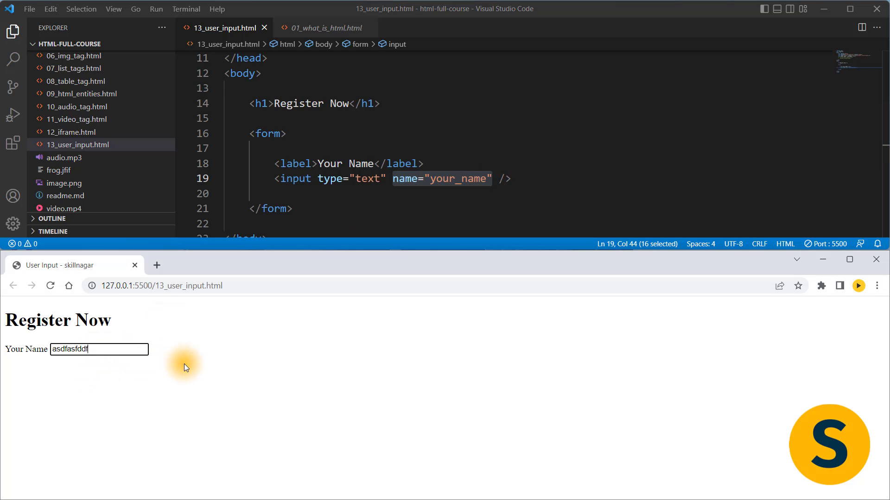
{"action": "type", "text": "asdaffsdf"}
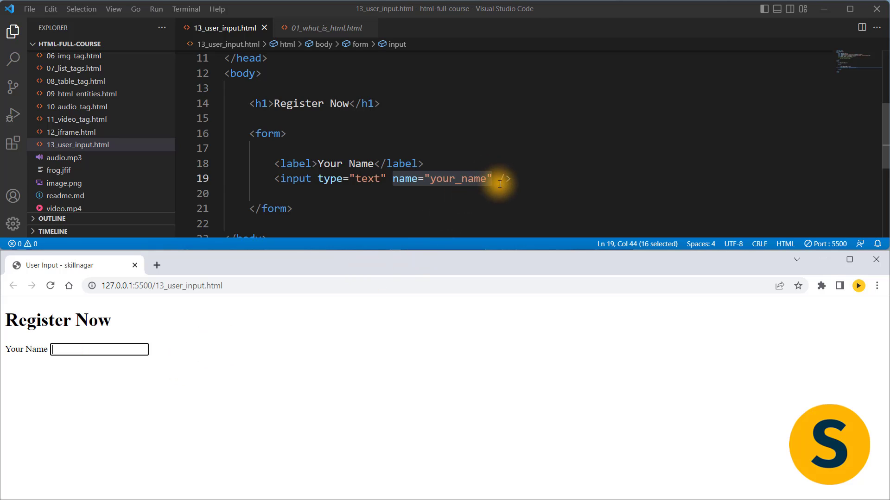
{"action": "type", "text": "placeholder=\"Your Name"}
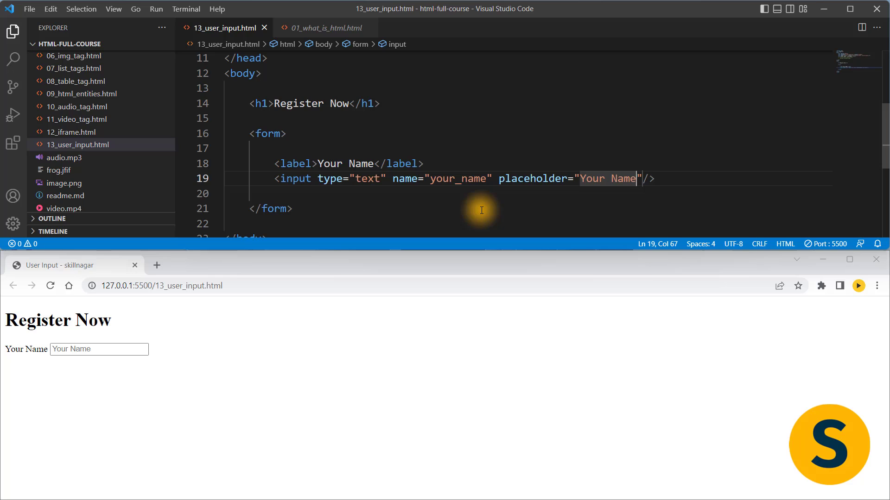
{"action": "left_click", "coordinate": [99, 349]}
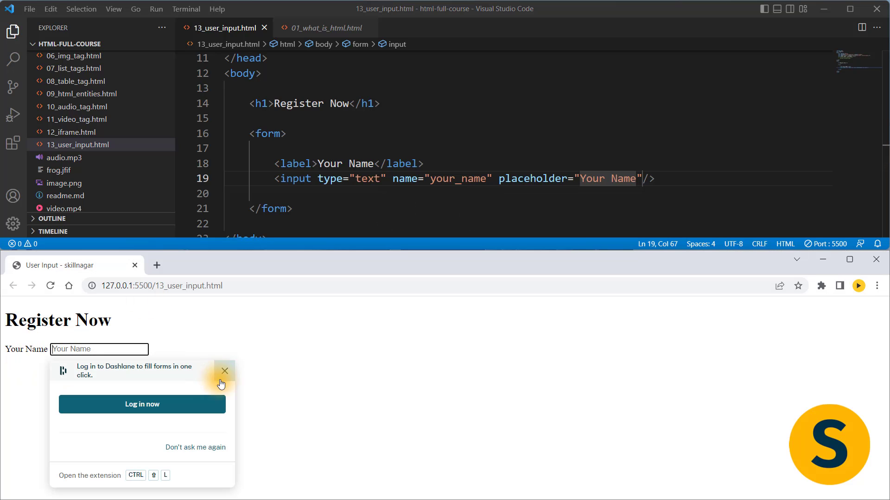
{"action": "left_click", "coordinate": [224, 371]}
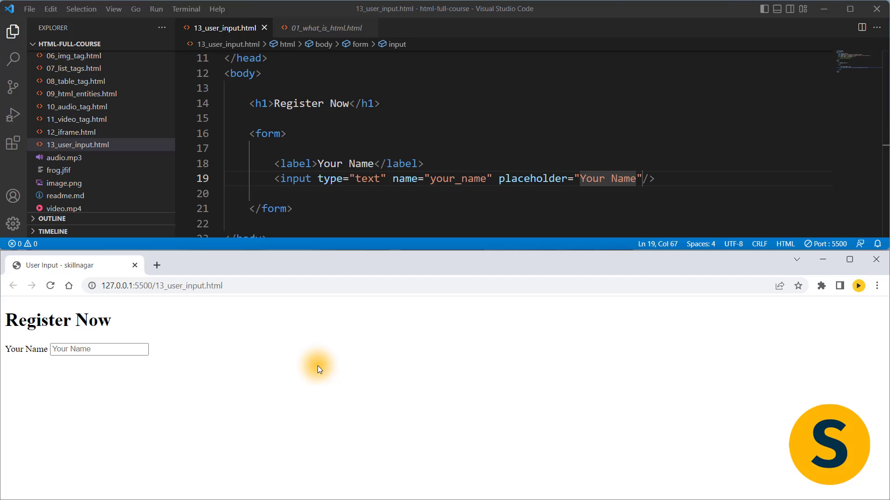
{"action": "left_click", "coordinate": [278, 148]}
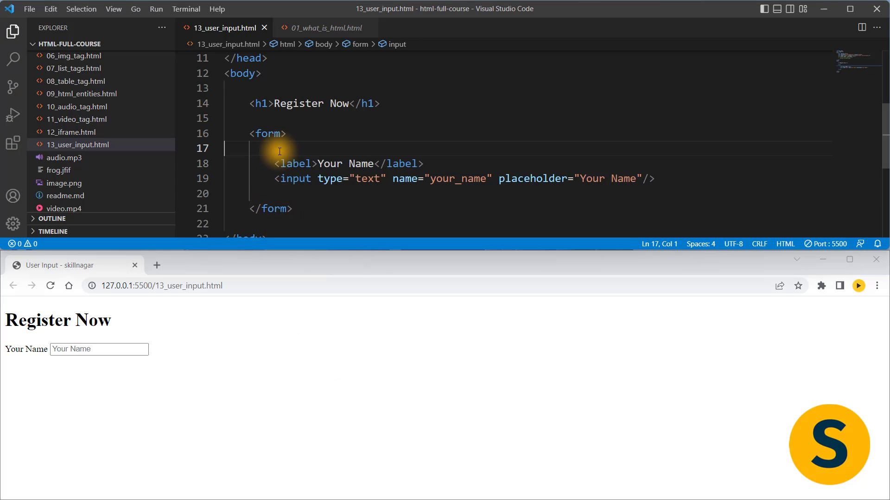
Step: Wrap the field in <p> and change the copy's label, placeholder and name to Your Email/your_email
{"action": "type", "text": "<p>"}
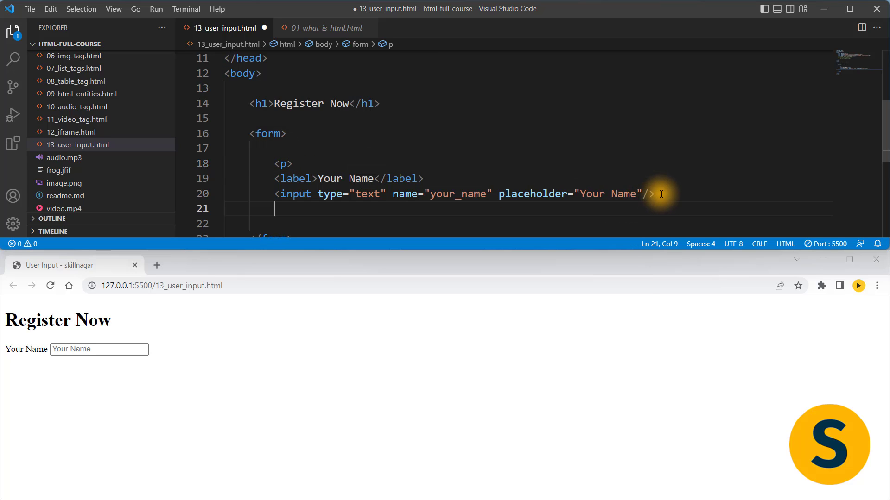
{"action": "type", "text": "</p>"}
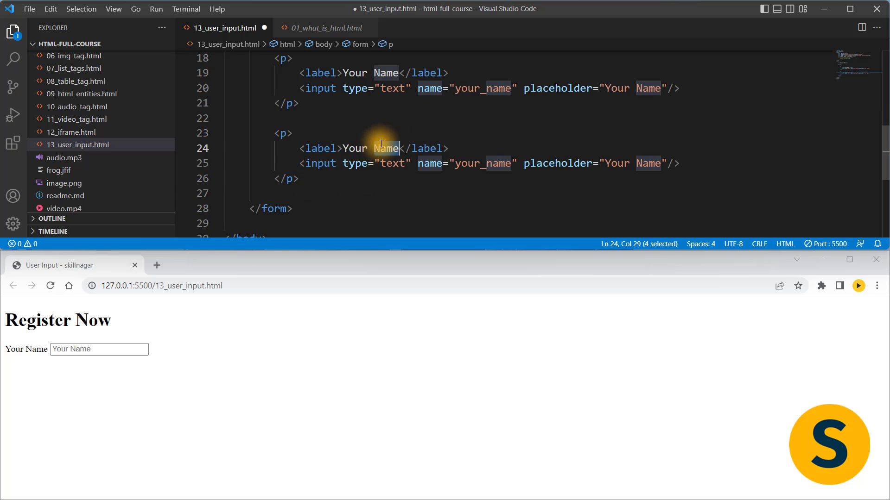
{"action": "type", "text": "Email"}
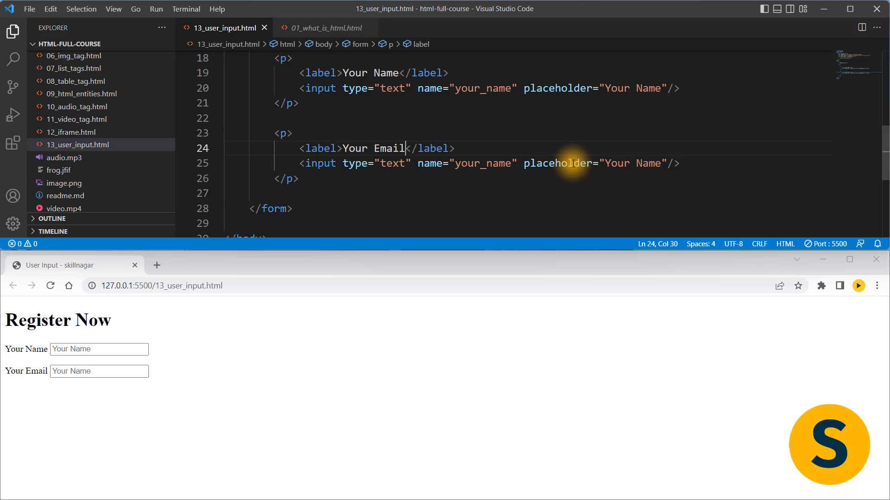
{"action": "double_click", "coordinate": [649, 164]}
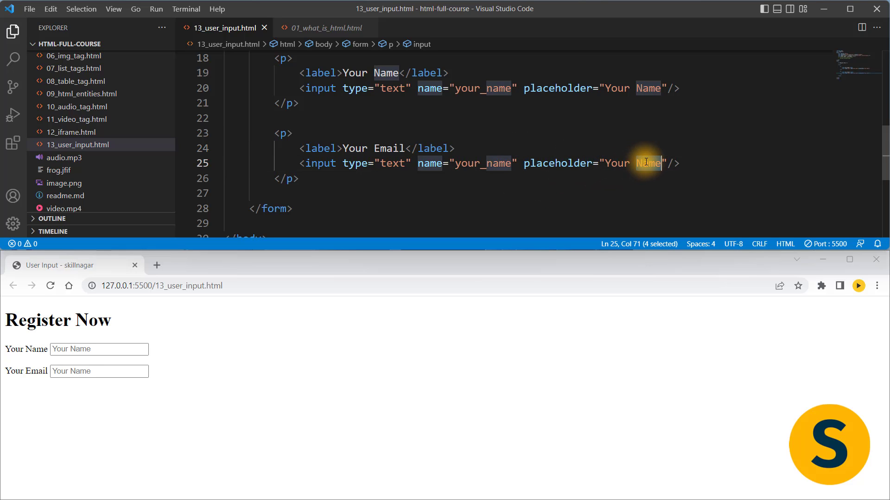
{"action": "type", "text": "Email"}
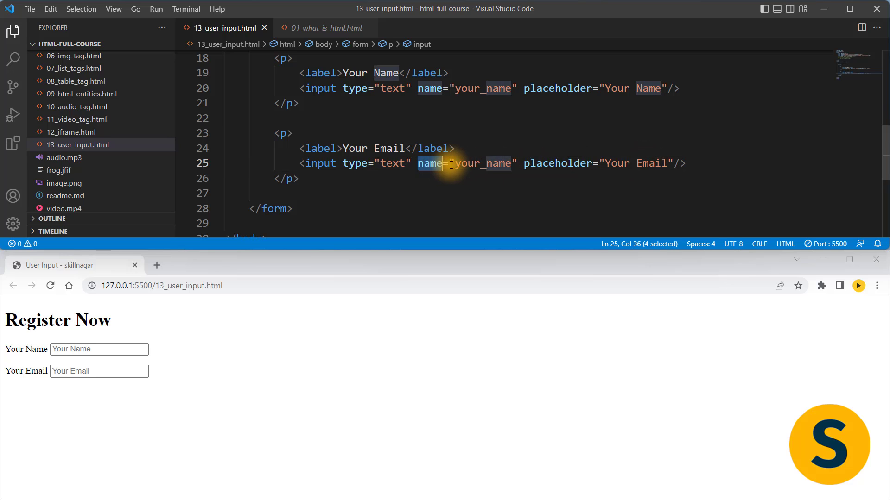
{"action": "key", "text": "Delete"}
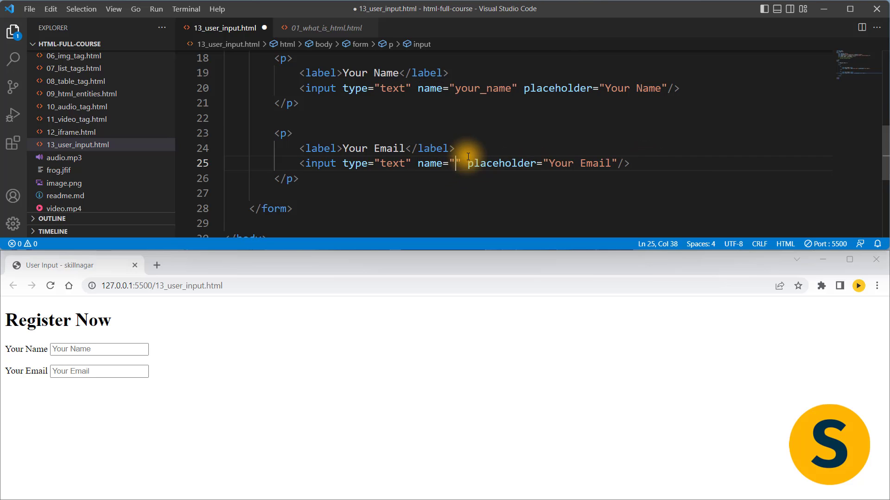
{"action": "type", "text": "your_email"}
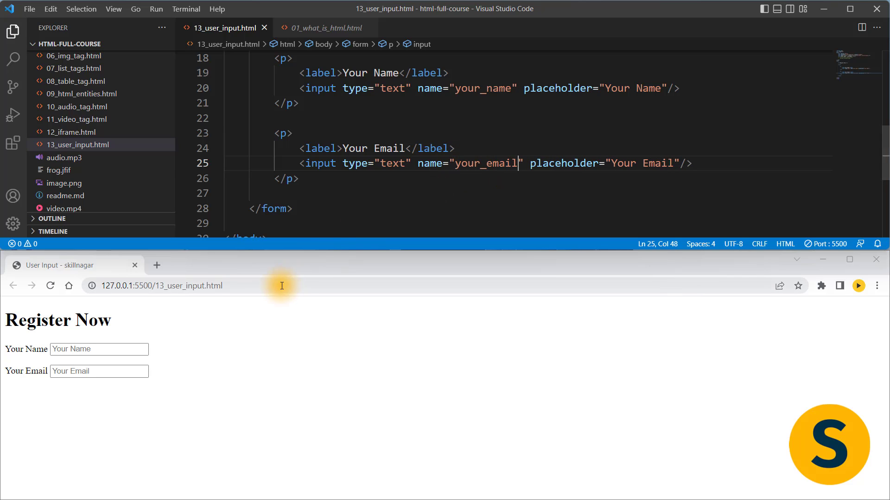
Step: Set type="email" and add a Your Phone number input named your_phone, placeholder 'Your Number'
{"action": "double_click", "coordinate": [390, 164]}
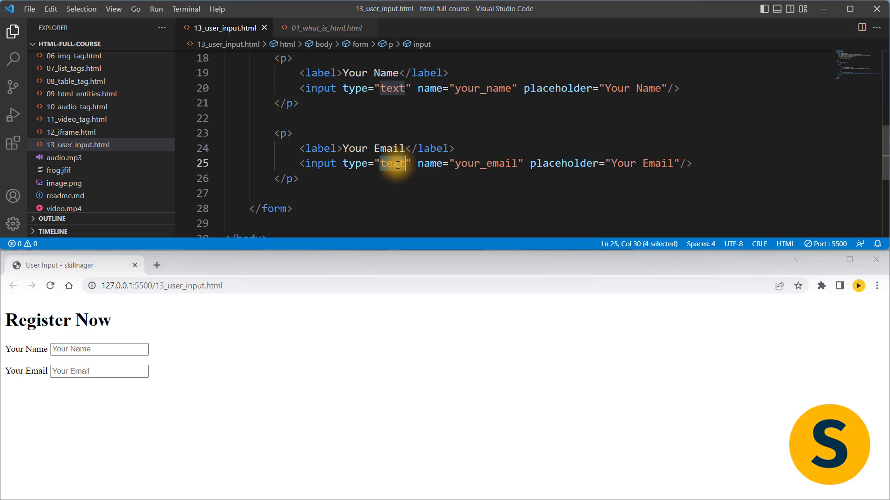
{"action": "type", "text": "email"}
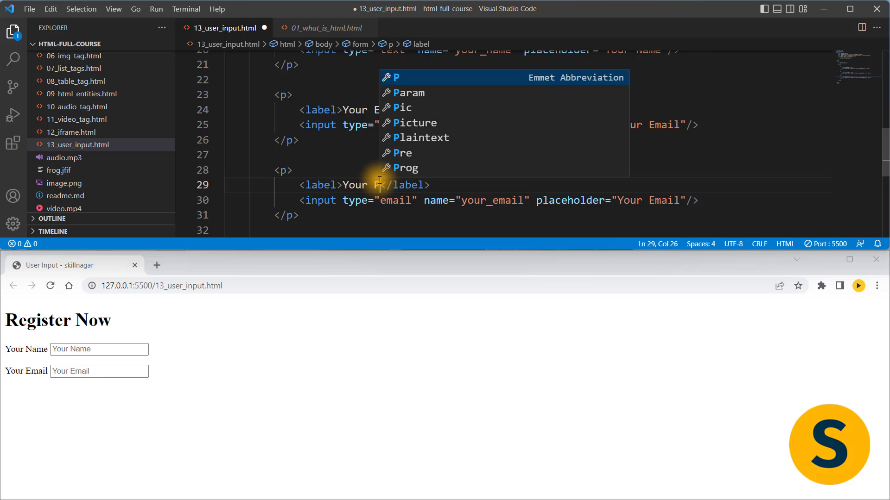
{"action": "type", "text": "Phone"}
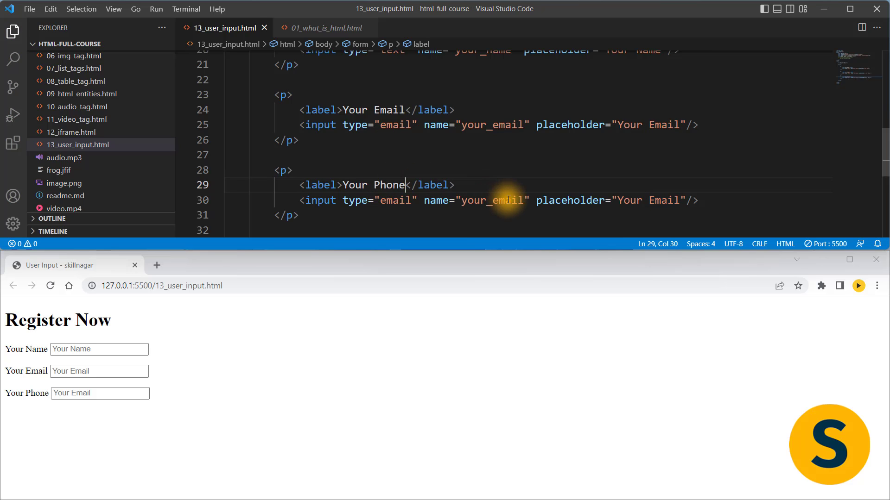
{"action": "double_click", "coordinate": [500, 200]}
{"action": "type", "text": "phon"}
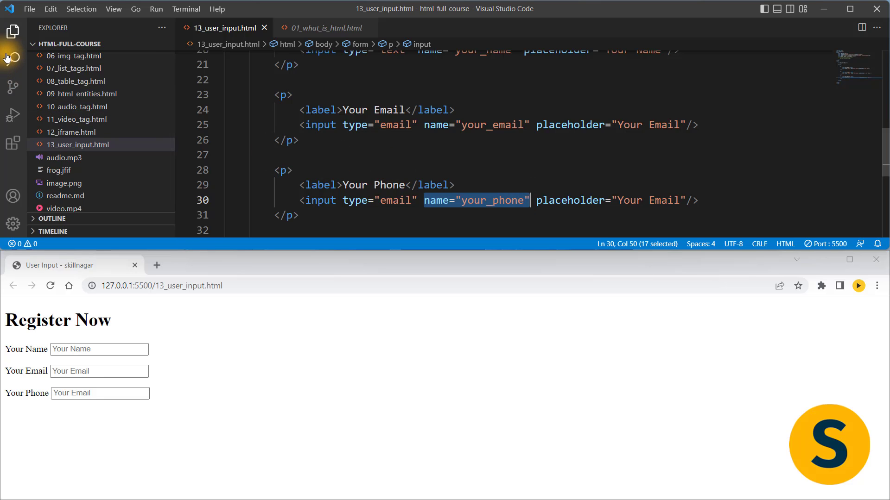
{"action": "left_click", "coordinate": [13, 32]}
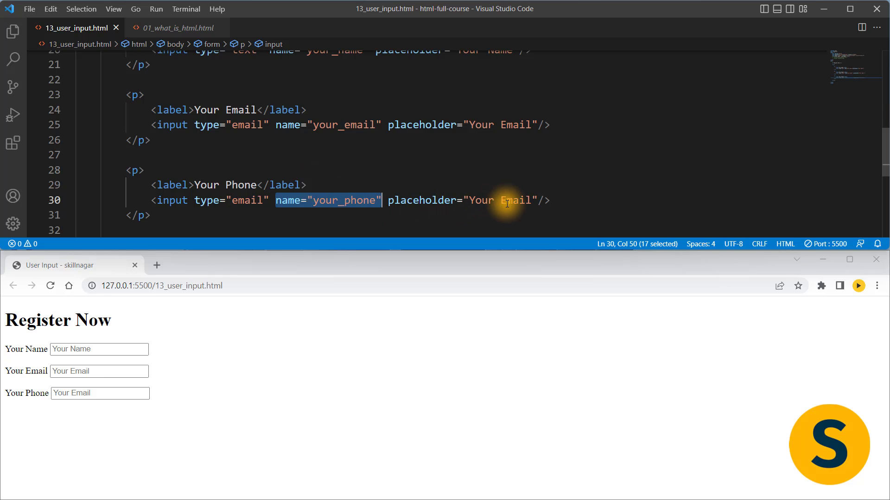
{"action": "type", "text": "Number"}
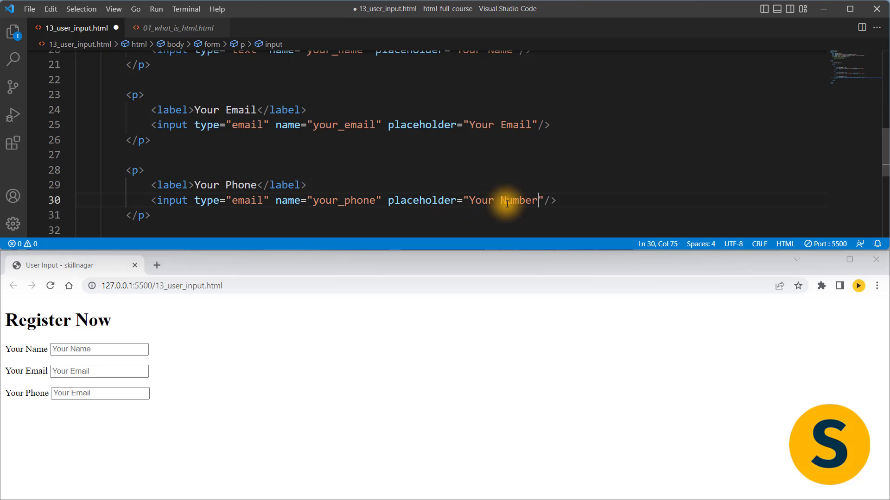
{"action": "key", "text": "ctrl+s"}
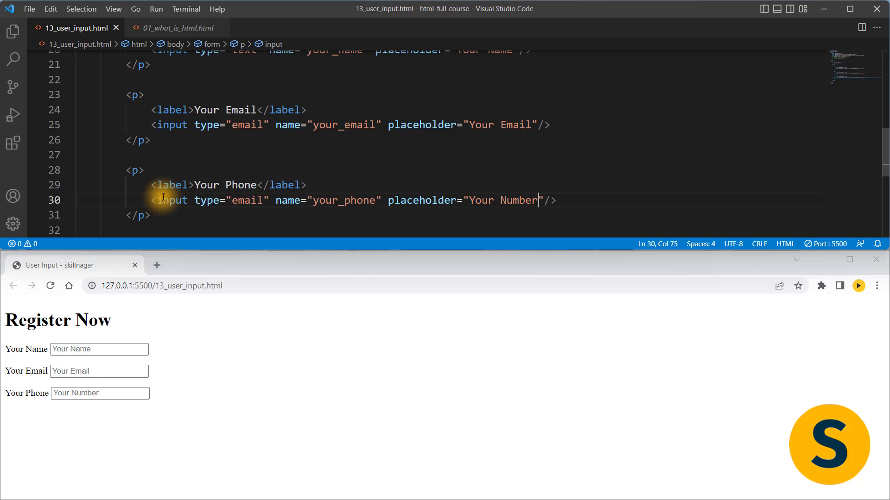
{"action": "double_click", "coordinate": [247, 200]}
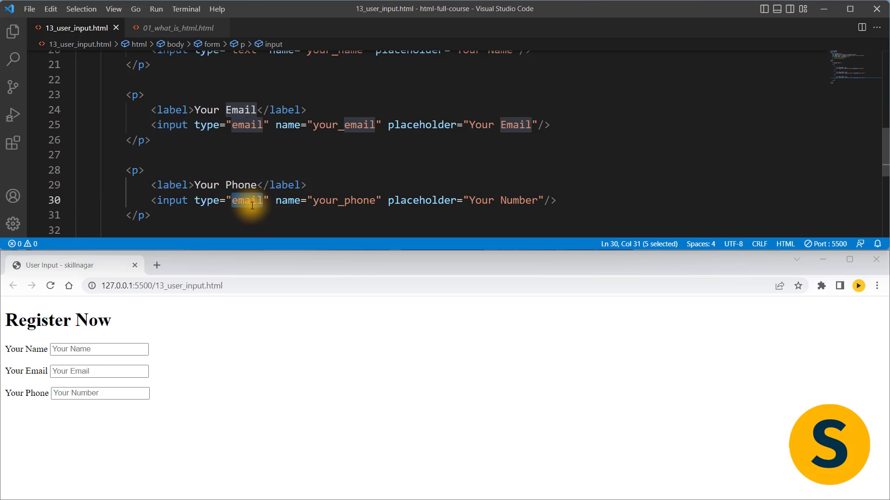
{"action": "type", "text": "number"}
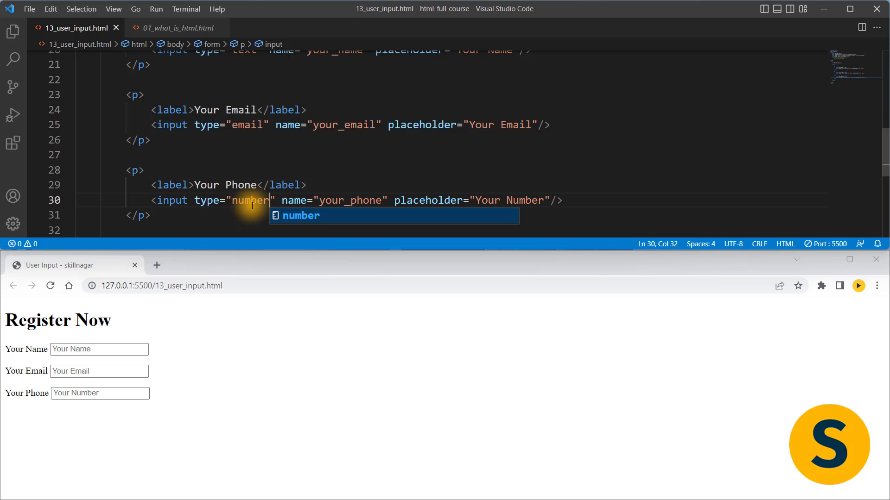
Step: Test the phone field in the preview by typing the digits 1426323.46
{"action": "left_click", "coordinate": [99, 393]}
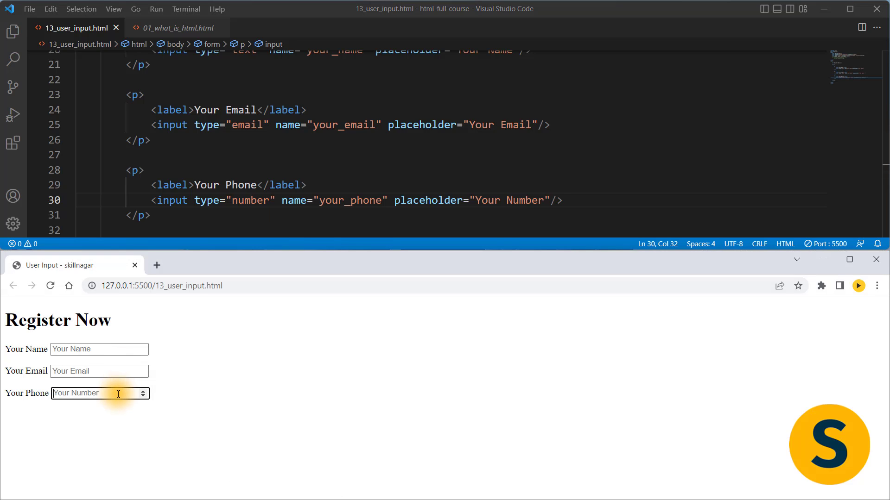
{"action": "type", "text": "1"}
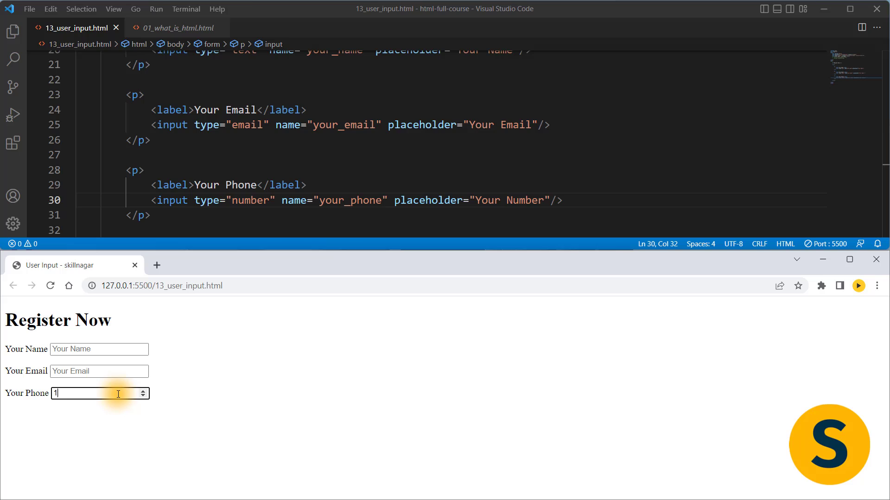
{"action": "type", "text": "42632"}
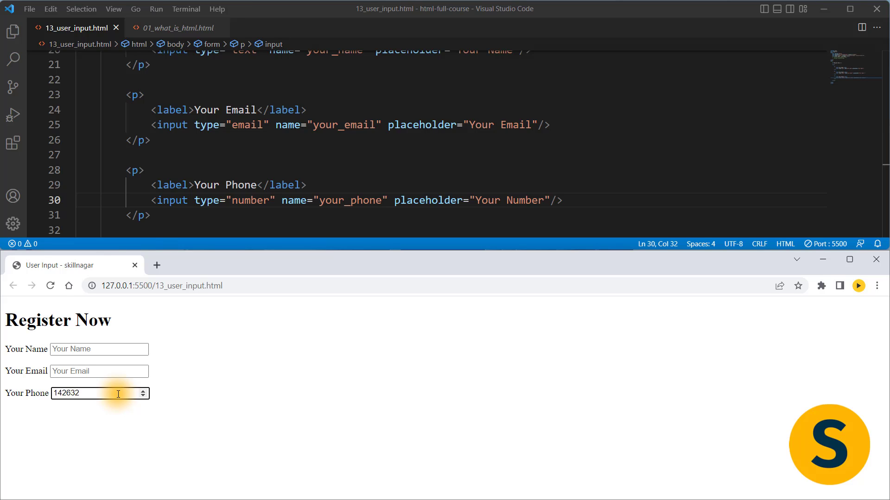
{"action": "type", "text": "3"}
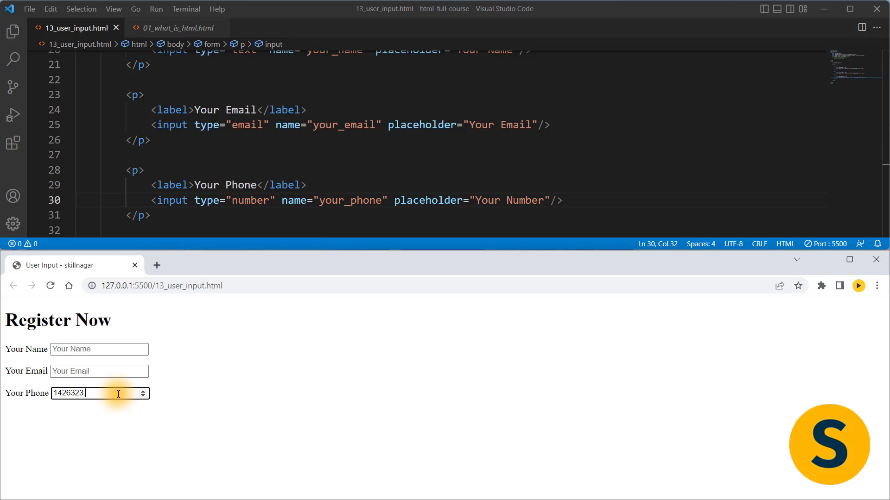
{"action": "type", "text": ".46"}
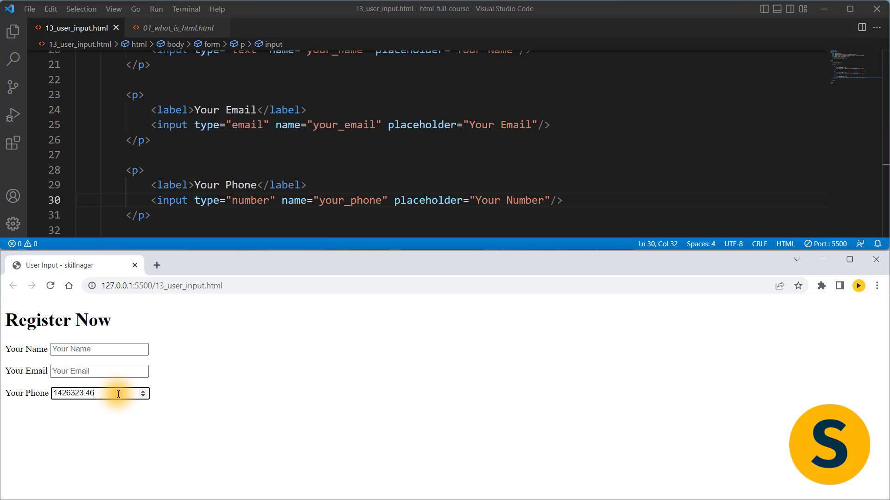
{"action": "mouse_move", "coordinate": [246, 257]}
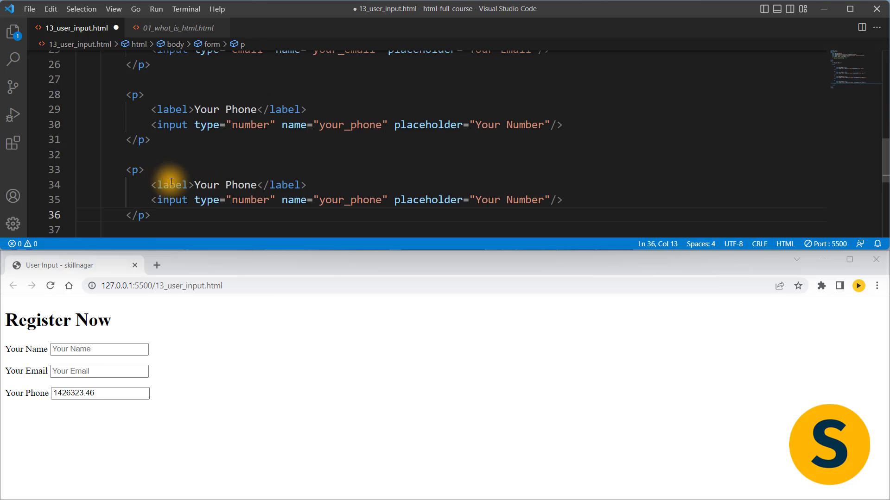
Step: Make the copied field a 'Your Date of Birth' date input named your_date and open its calendar
{"action": "double_click", "coordinate": [240, 149]}
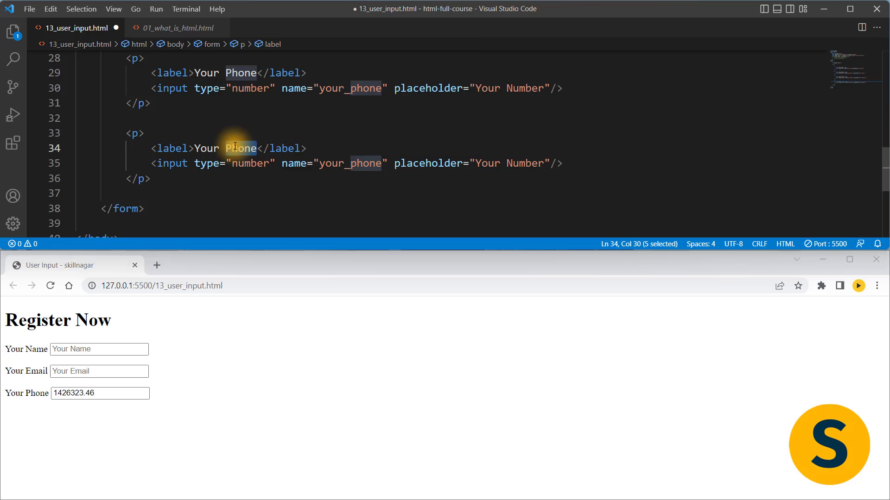
{"action": "type", "text": "Date of Birh"}
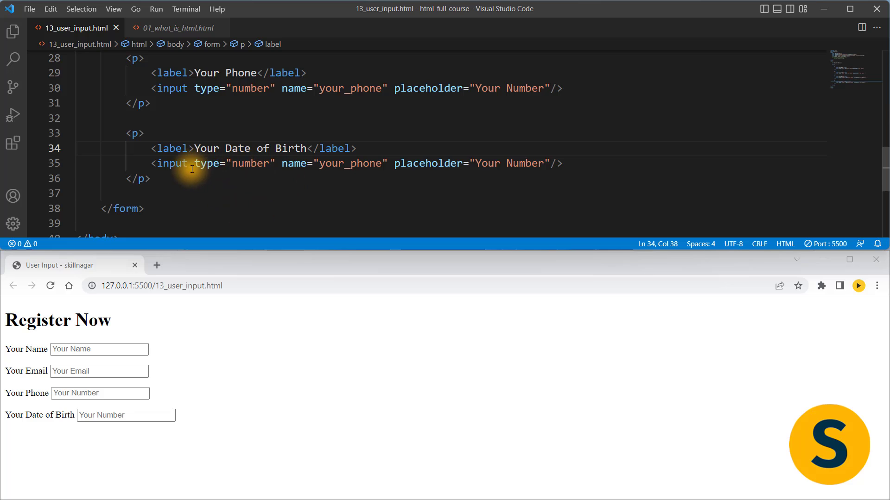
{"action": "type", "text": "d"}
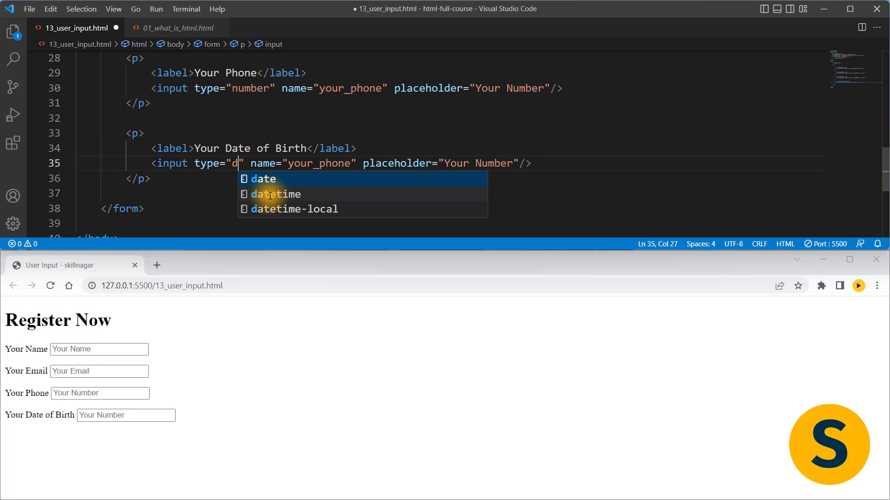
{"action": "type", "text": "ate"}
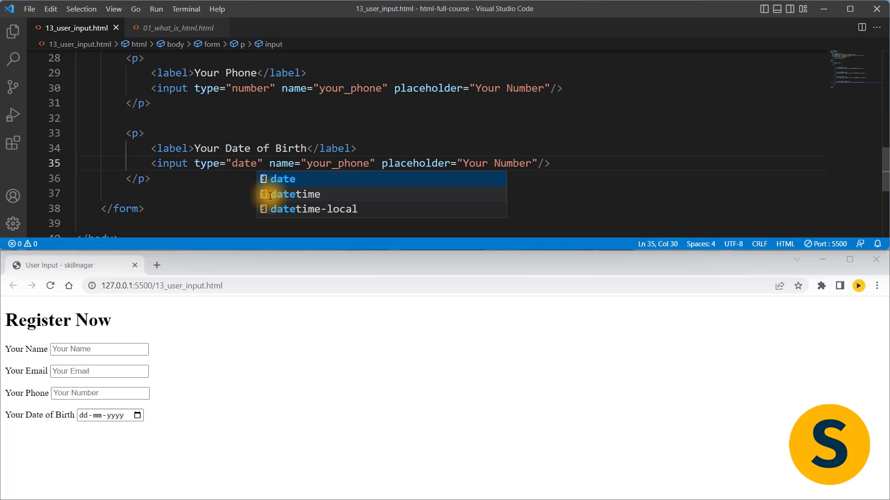
{"action": "key", "text": "Escape"}
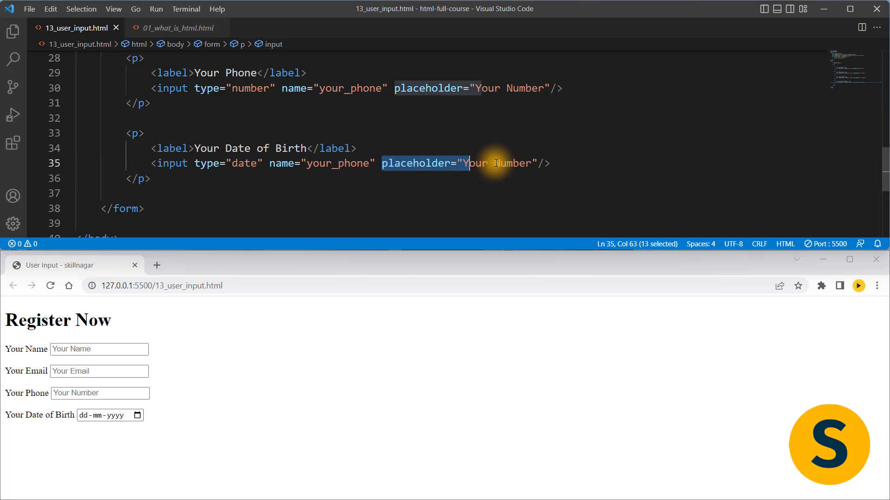
{"action": "key", "text": "Delete"}
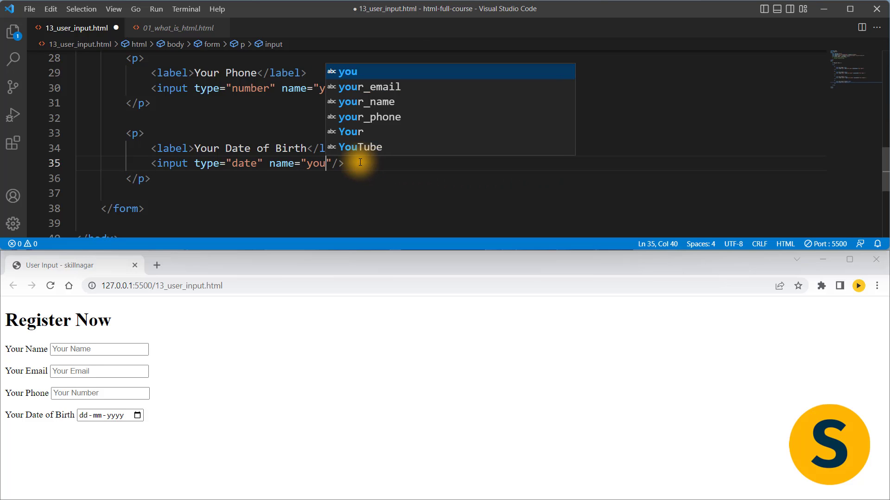
{"action": "type", "text": "your_dat"}
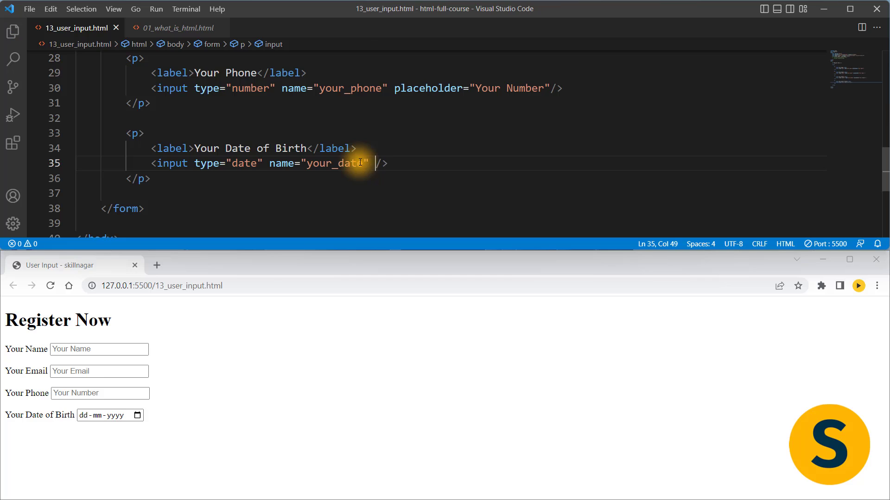
{"action": "type", "text": "e"}
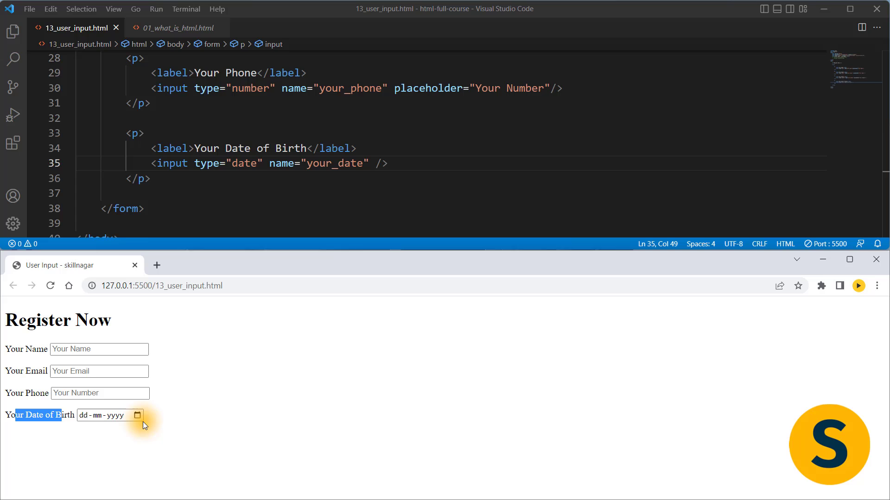
{"action": "left_click", "coordinate": [137, 415]}
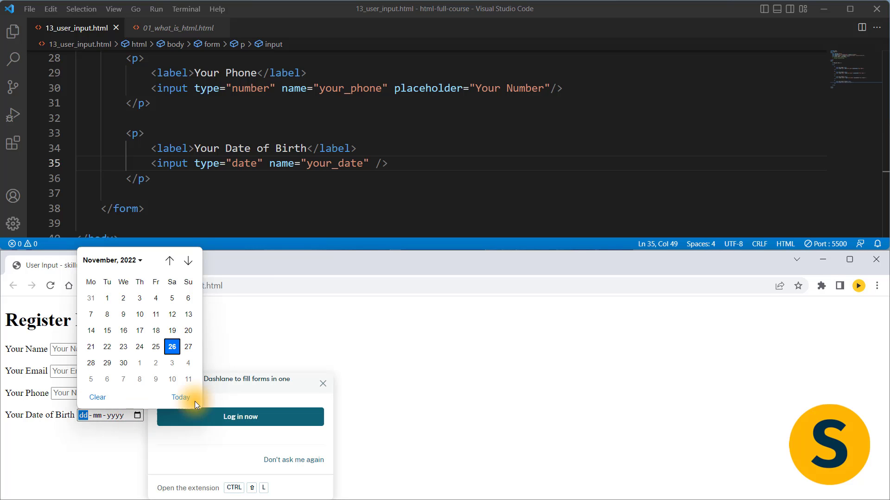
{"action": "mouse_move", "coordinate": [139, 362]}
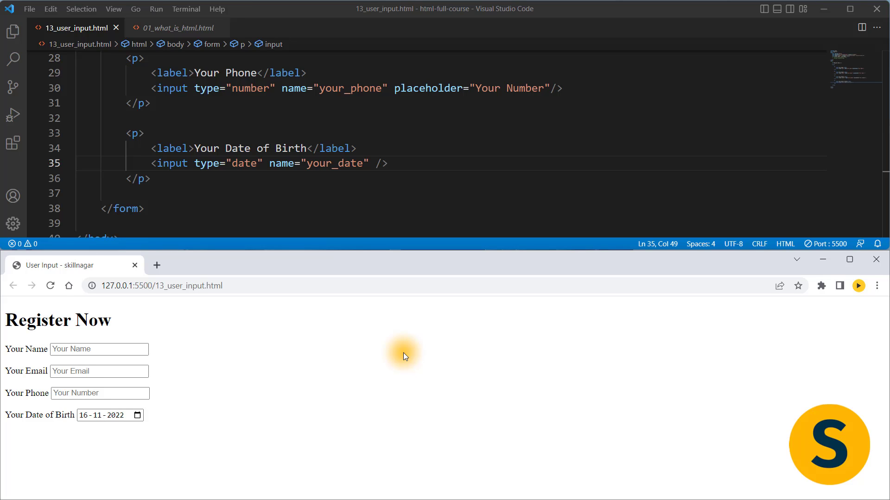
{"action": "mouse_move", "coordinate": [166, 189]}
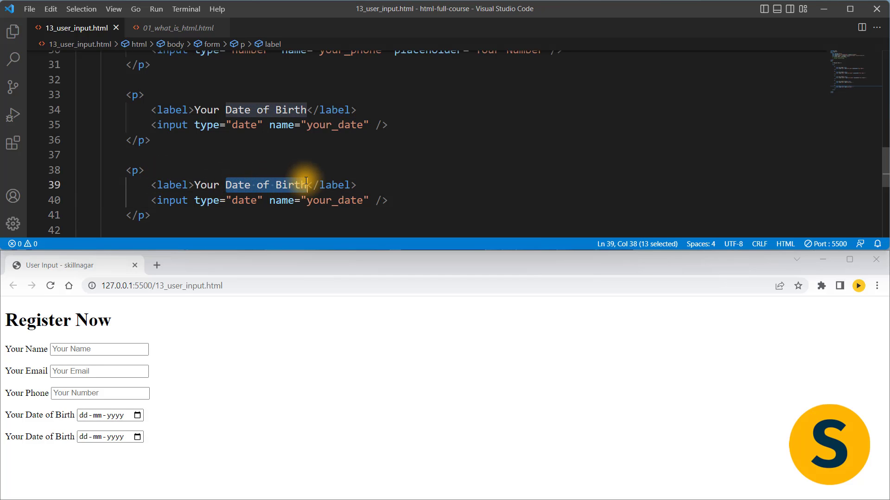
Step: Build a Your Gender row with Male, Female and Others radio inputs named gender, and save
{"action": "type", "text": "Gender"}
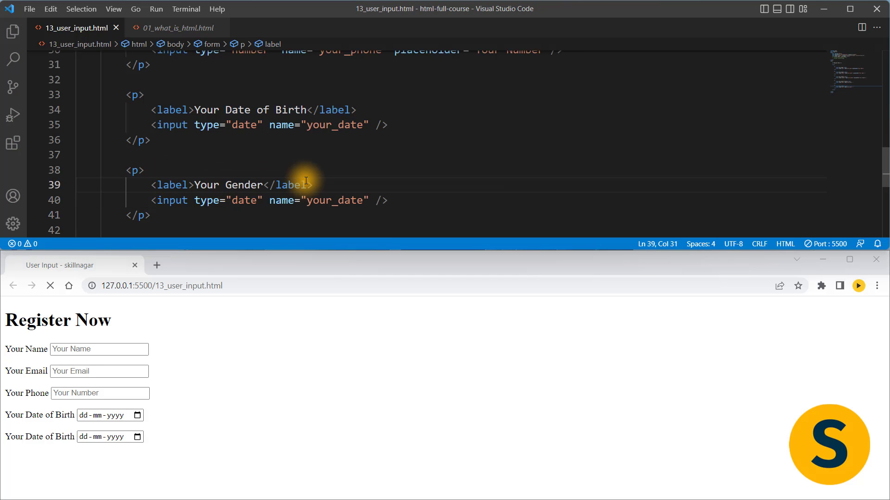
{"action": "mouse_move", "coordinate": [289, 185]}
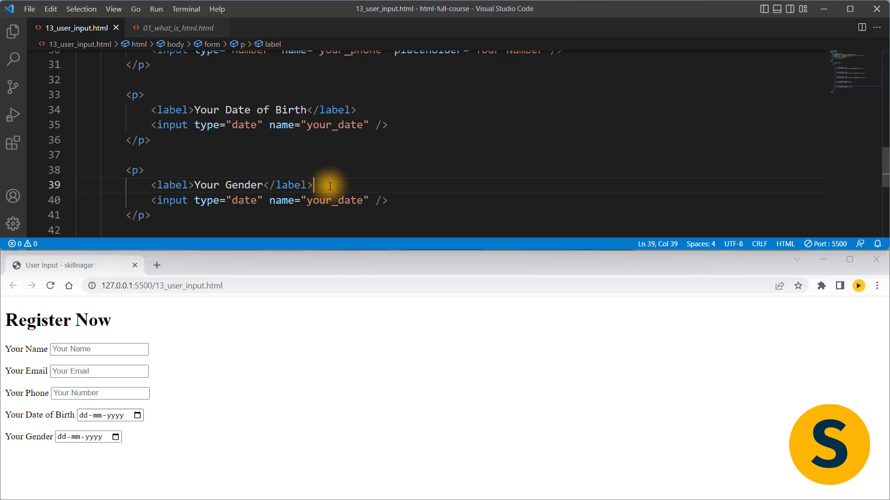
{"action": "scroll", "scroll_direction": "down", "scroll_amount": 3}
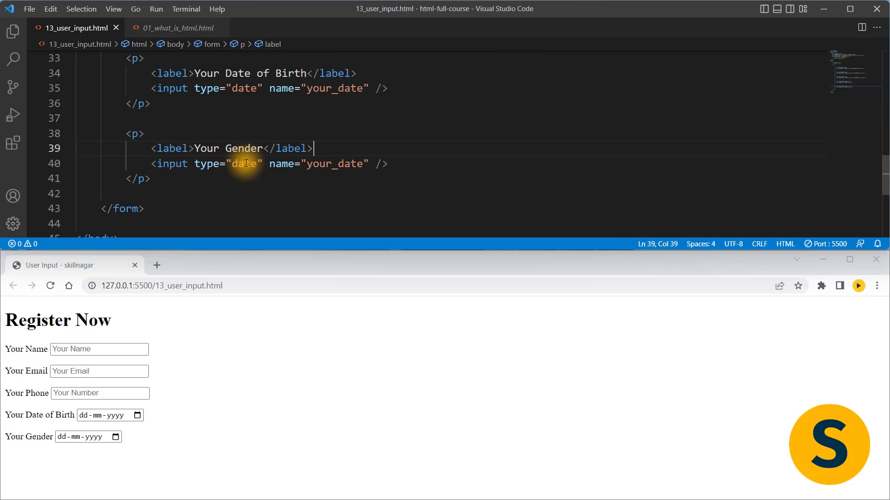
{"action": "type", "text": "radio"}
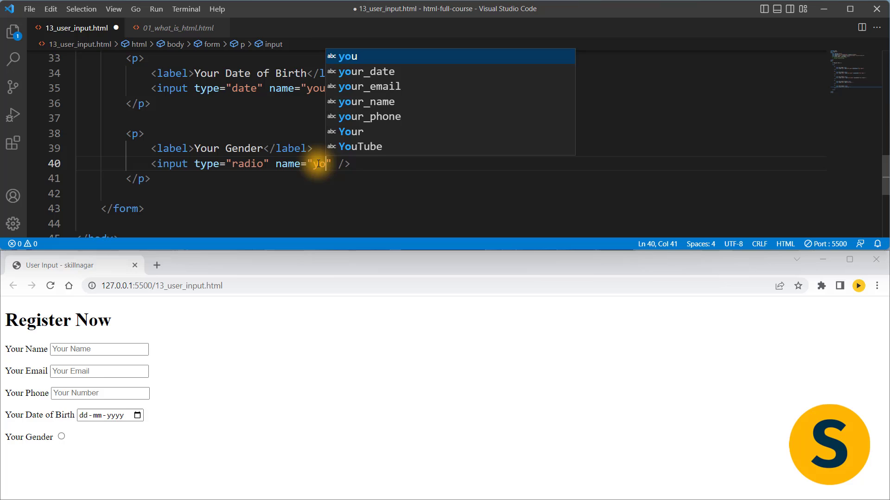
{"action": "type", "text": "u"}
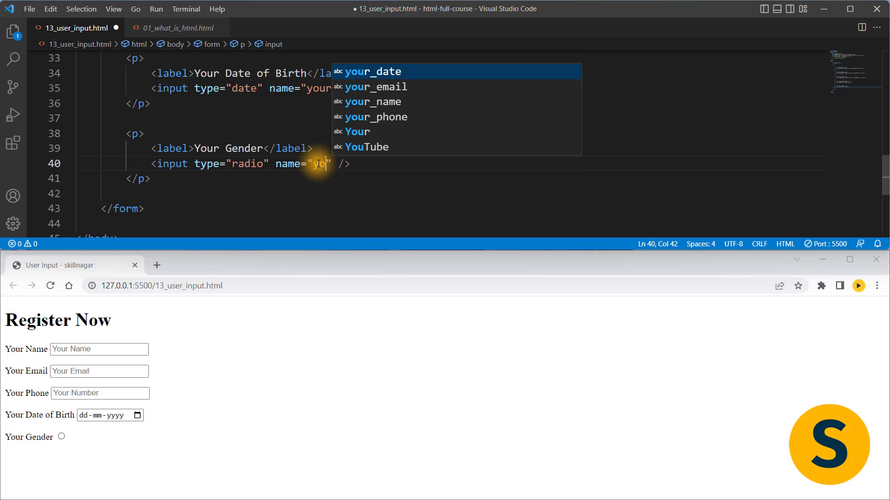
{"action": "type", "text": "gender"}
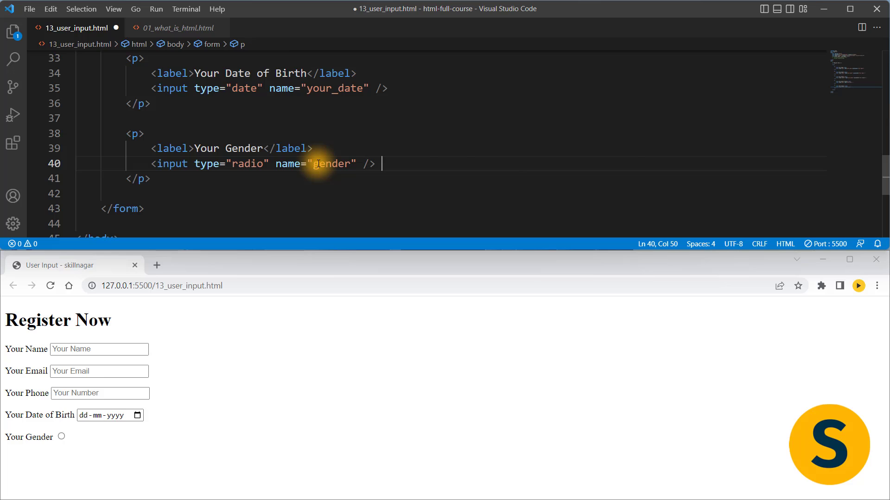
{"action": "type", "text": "Male"}
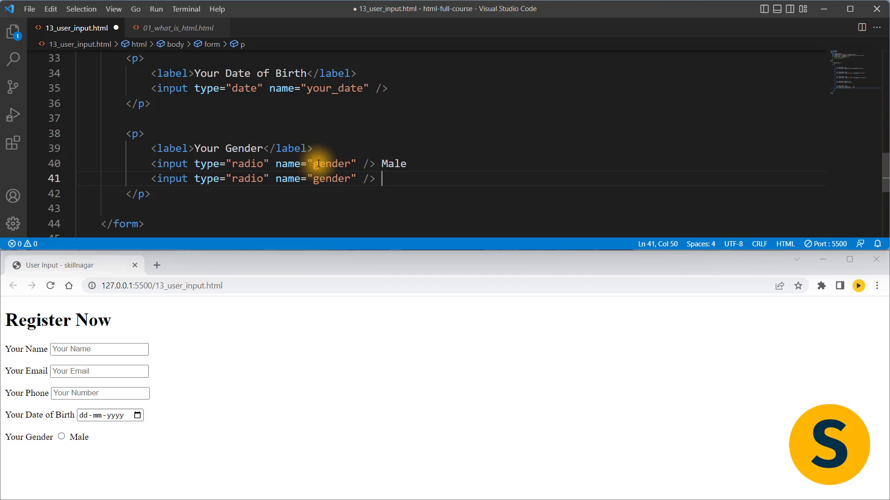
{"action": "type", "text": "Femal"}
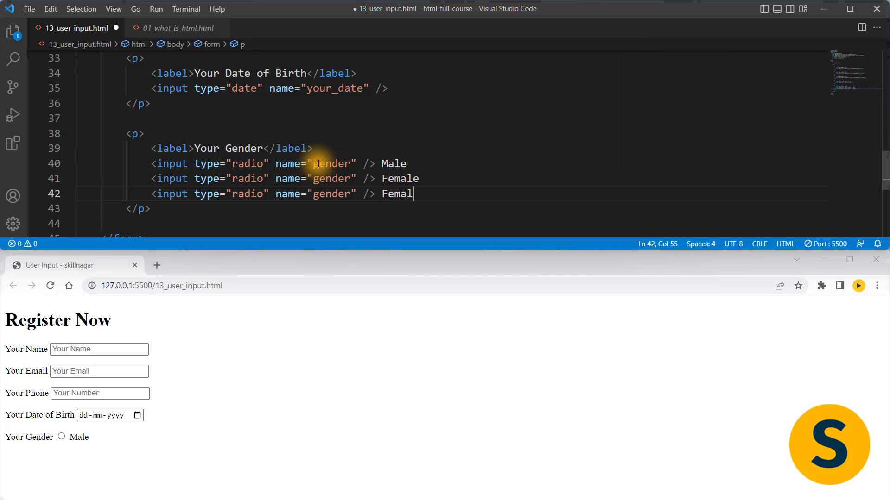
{"action": "type", "text": "Others"}
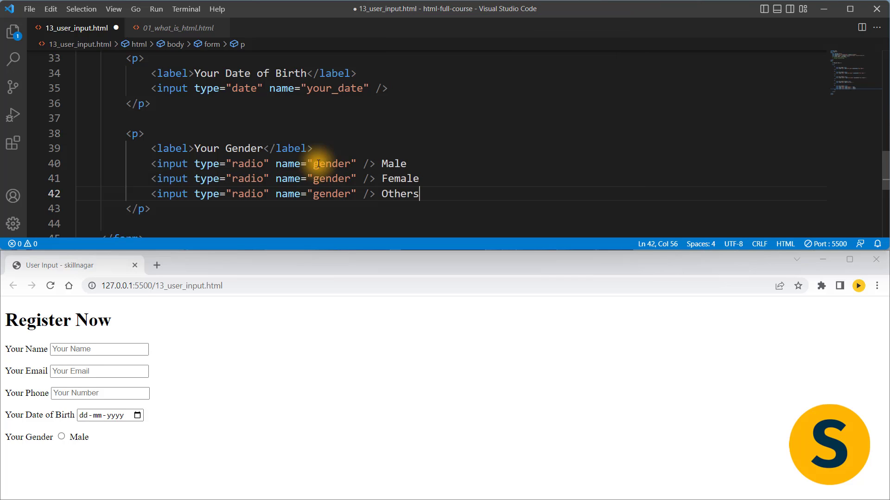
{"action": "key", "text": "ctrl+s"}
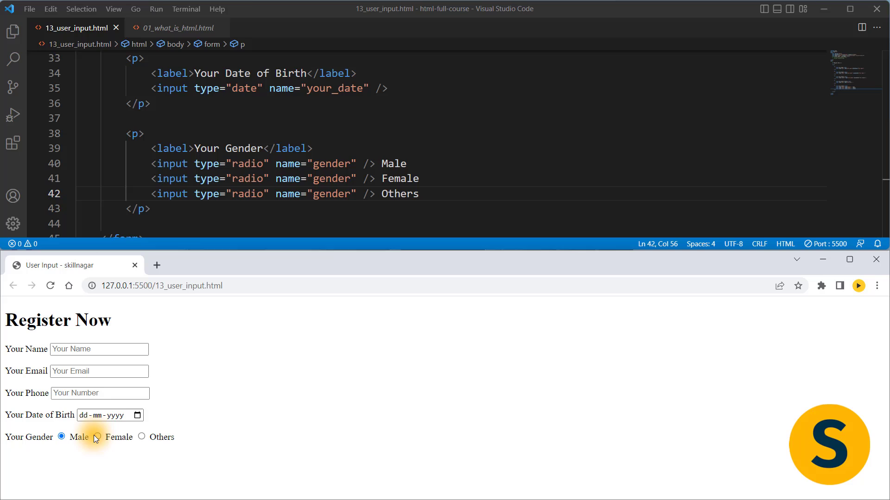
Step: Click the gender radios in the preview, alter an option's name, and retest the selection
{"action": "left_click", "coordinate": [142, 437]}
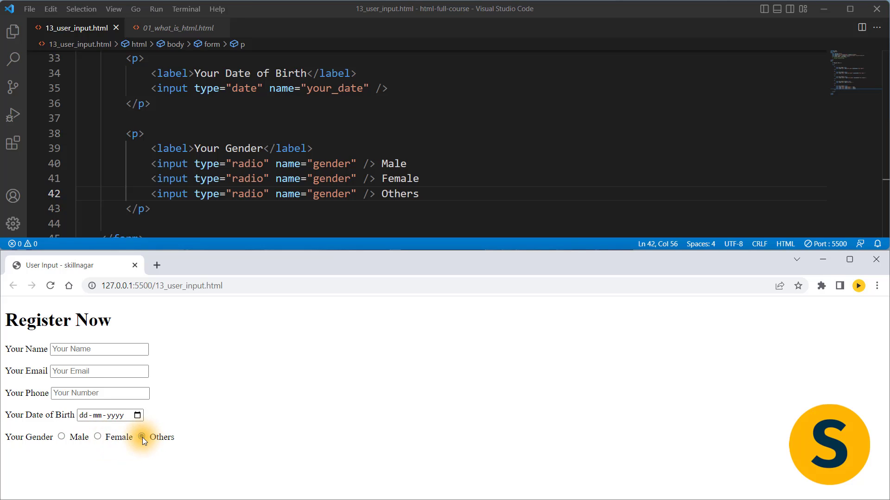
{"action": "left_click", "coordinate": [142, 436]}
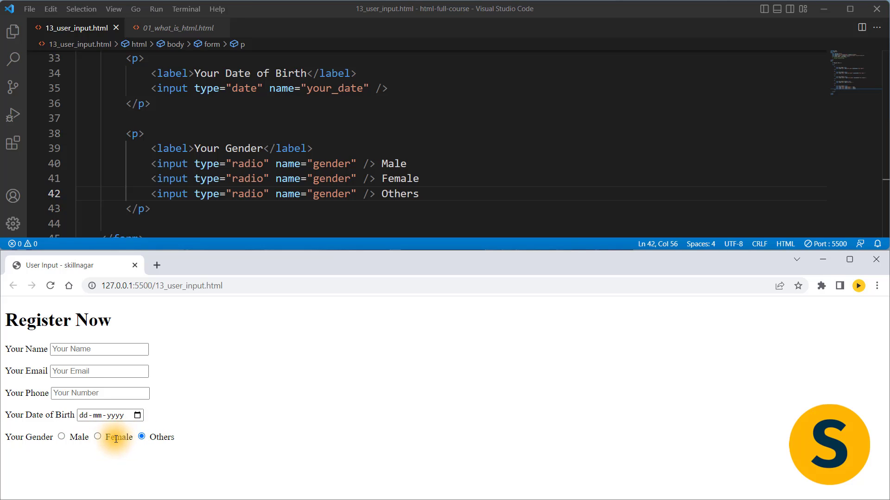
{"action": "left_click", "coordinate": [62, 437]}
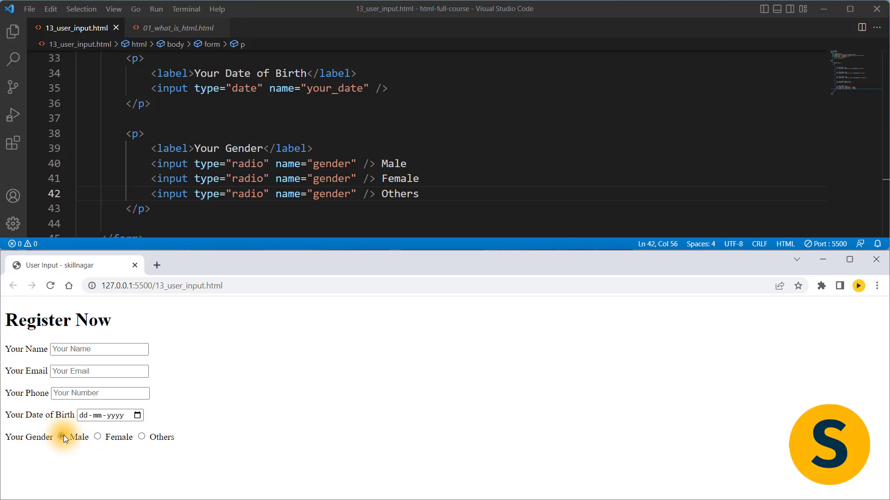
{"action": "left_click", "coordinate": [61, 437]}
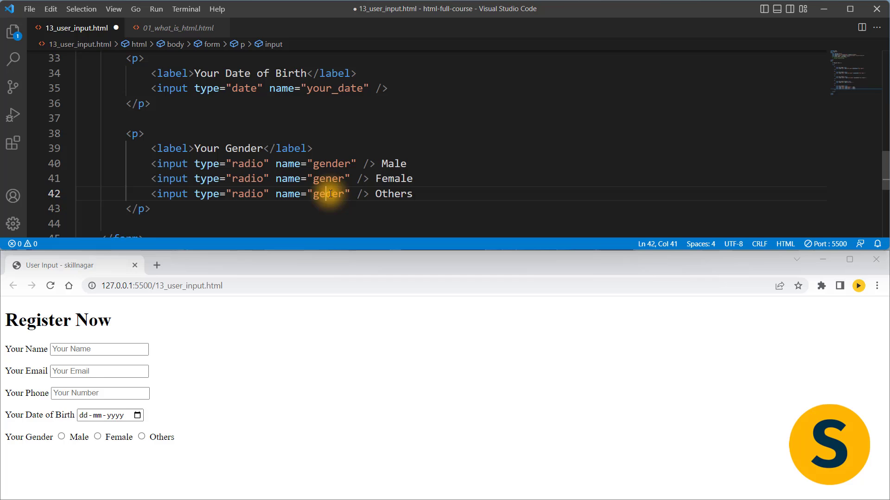
{"action": "key", "text": "Backspace"}
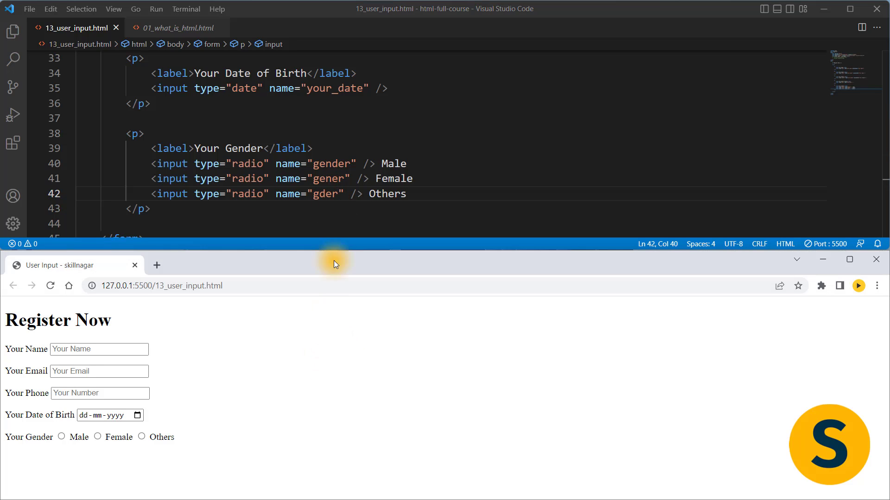
{"action": "double_click", "coordinate": [328, 177]}
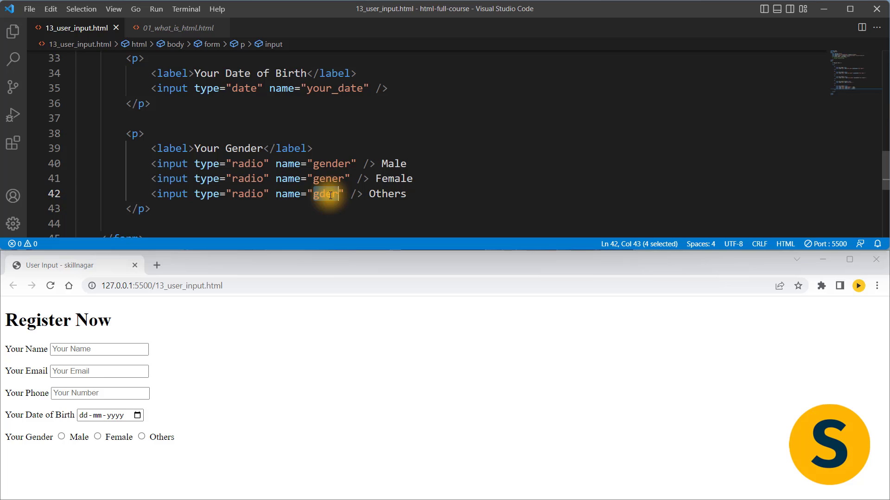
{"action": "left_click", "coordinate": [61, 437]}
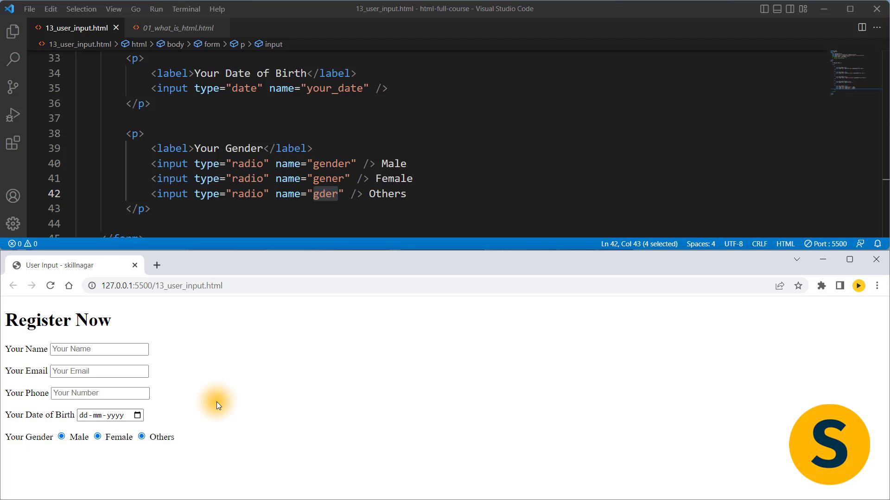
Step: Restore name="gender" on the third option and confirm only one radio stays selected, ending on Others
{"action": "double_click", "coordinate": [332, 164]}
{"action": "type", "text": "d"}
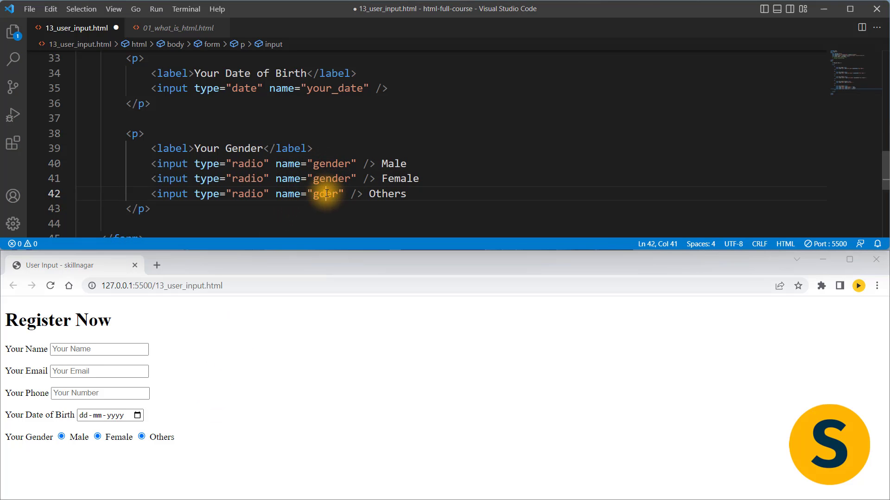
{"action": "type", "text": "gender"}
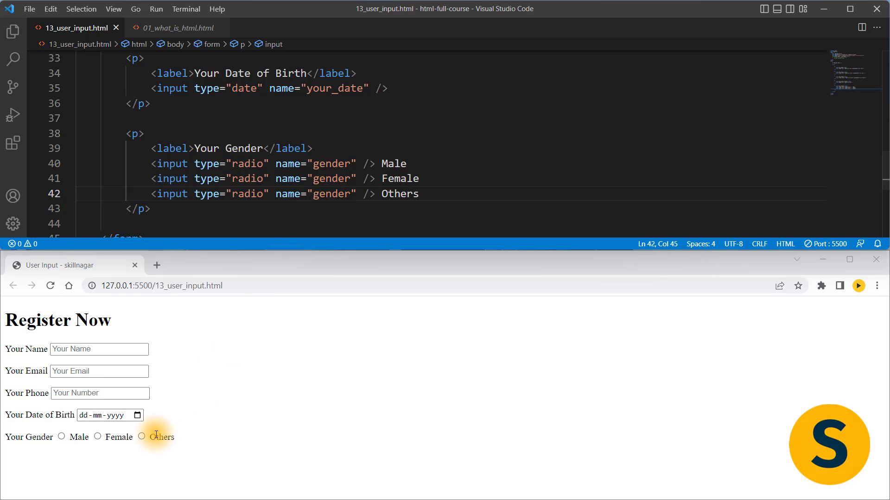
{"action": "left_click", "coordinate": [97, 436]}
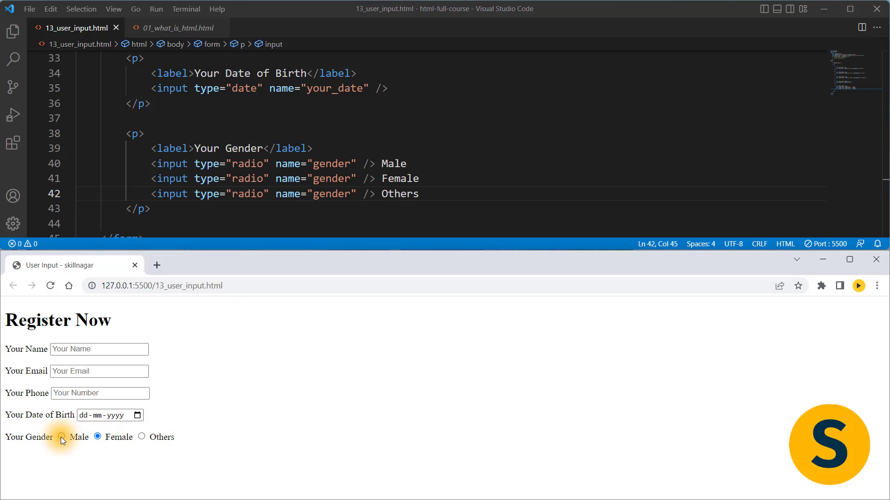
{"action": "left_click", "coordinate": [141, 437]}
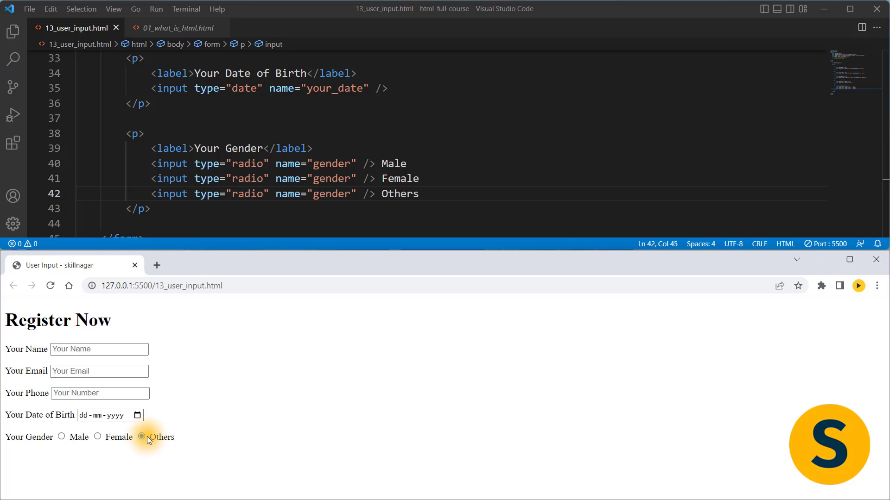
{"action": "left_click", "coordinate": [141, 437]}
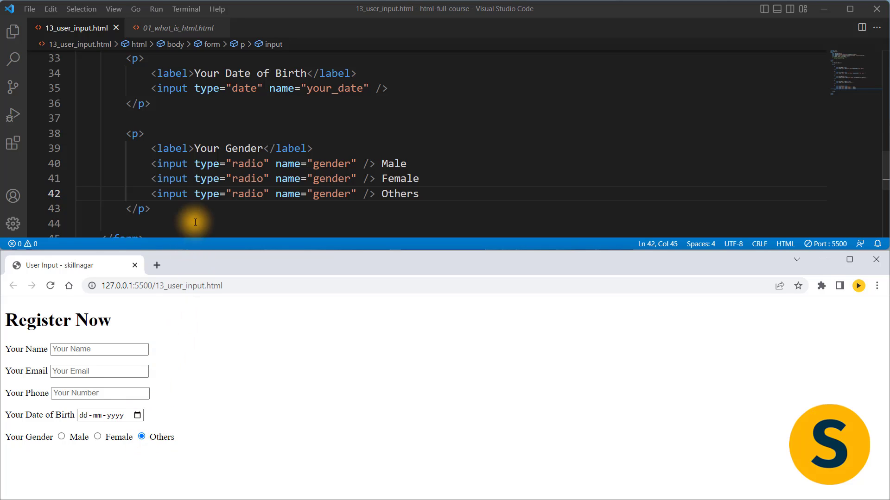
Step: Turn the copied gender block into Your Hobbies with Cricket, Football, Coding and Drawing options
{"action": "left_click", "coordinate": [152, 209]}
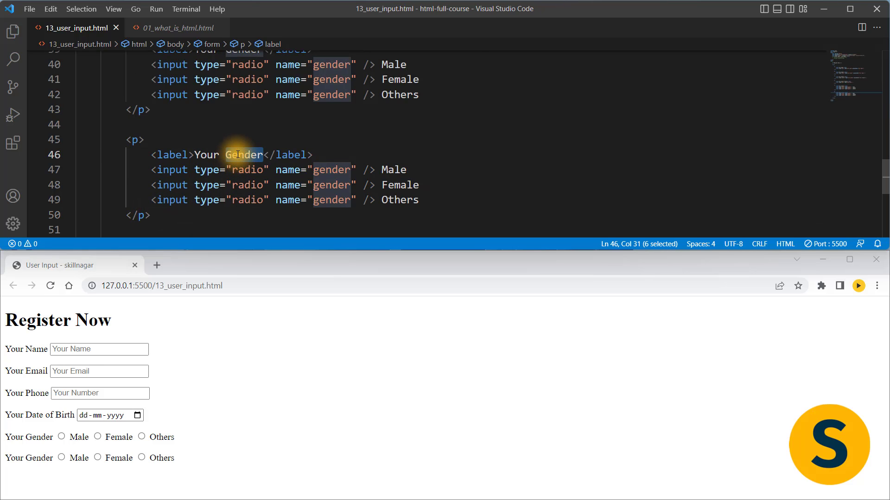
{"action": "type", "text": "Hobbies"}
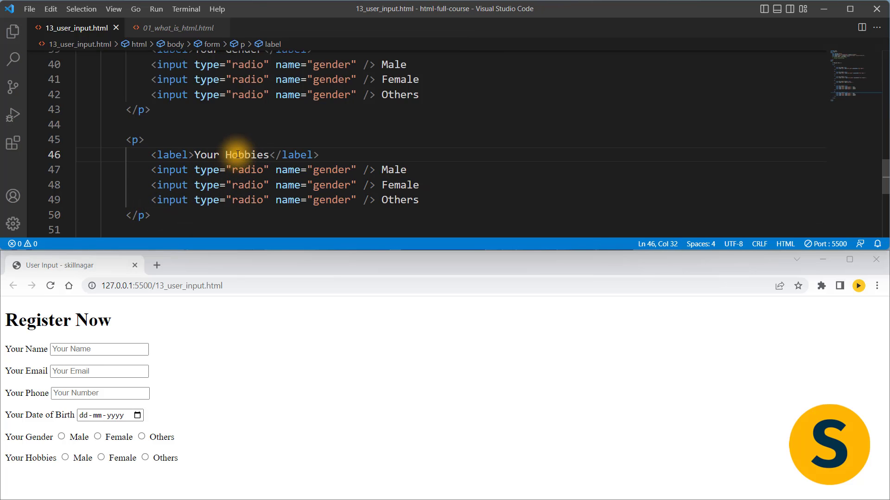
{"action": "double_click", "coordinate": [392, 169]}
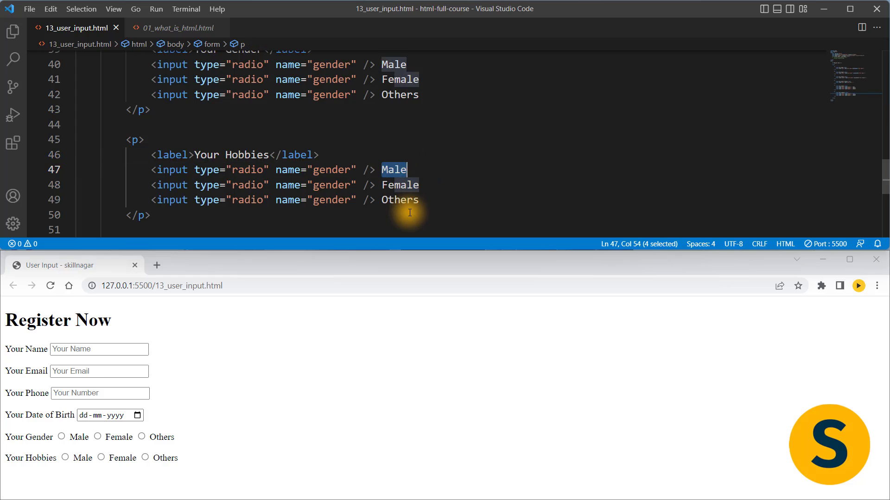
{"action": "type", "text": "Cricket"}
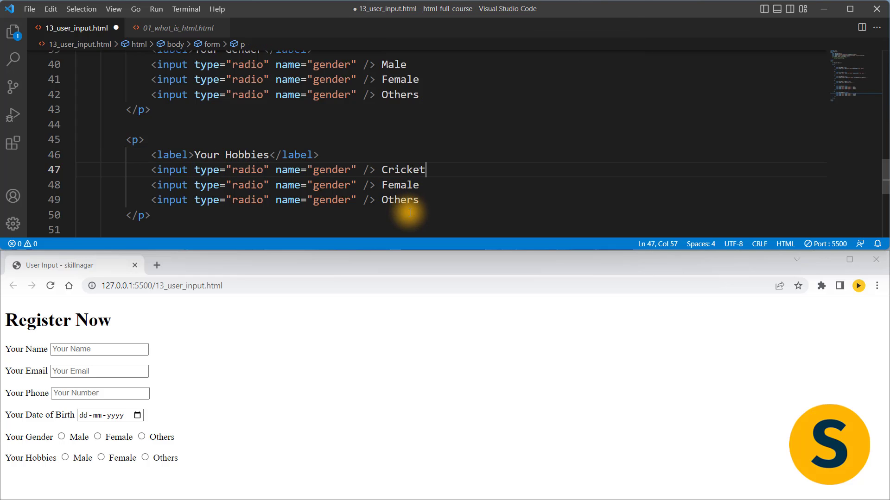
{"action": "type", "text": "Football"}
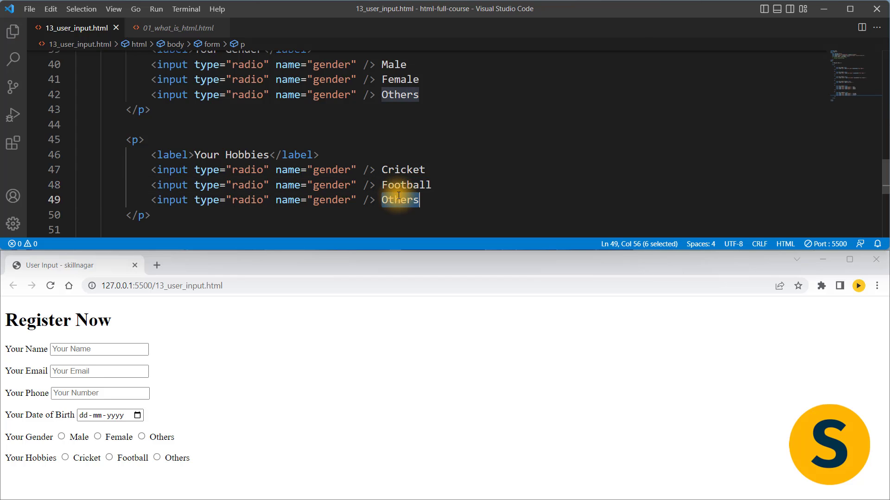
{"action": "type", "text": "Coding"}
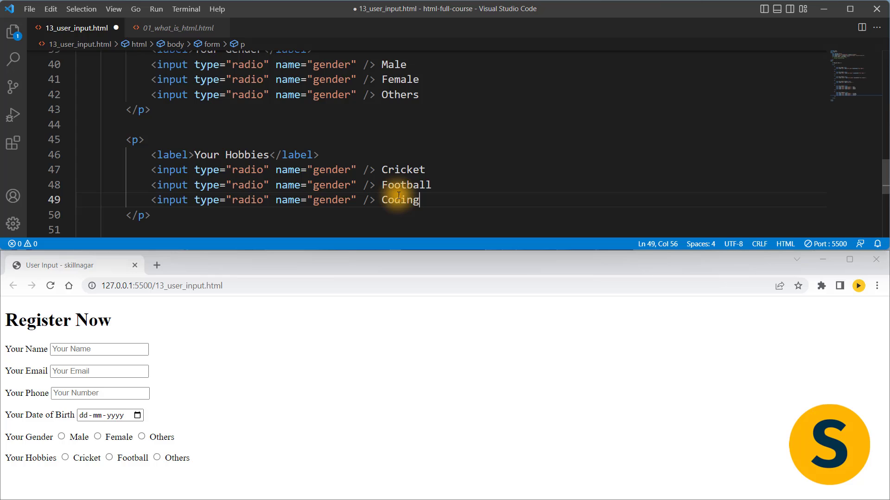
{"action": "type", "text": "C"}
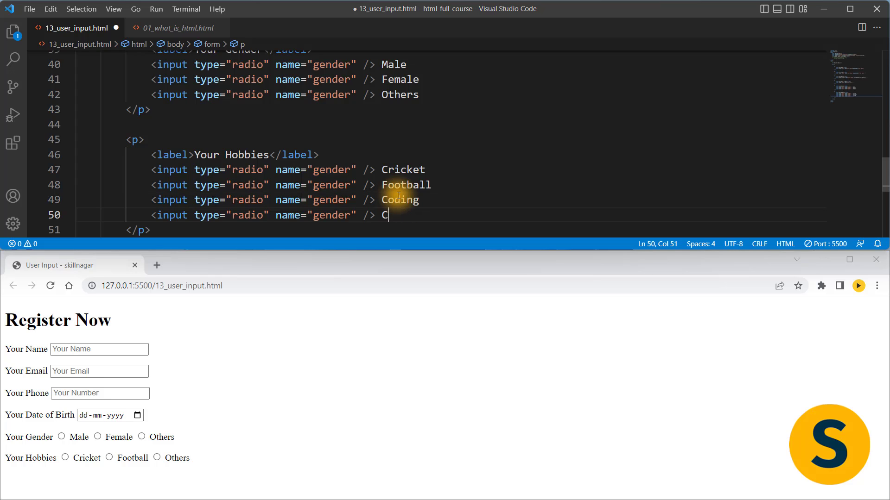
{"action": "type", "text": "rawing"}
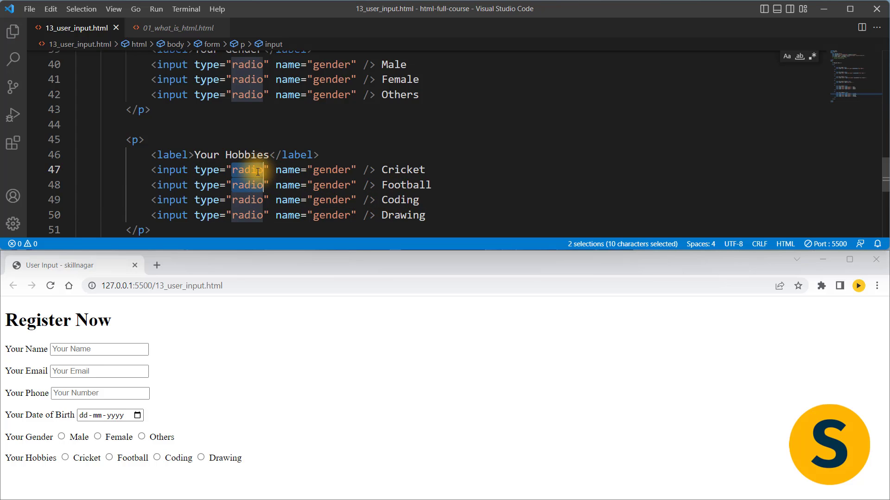
Step: Make the four hobby inputs checkboxes named hobby, then test option clicks in the preview
{"action": "type", "text": "checkbox"}
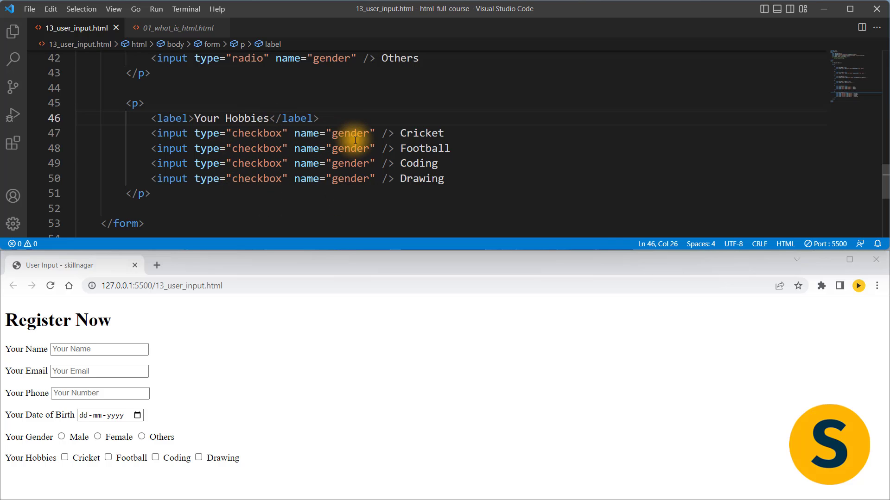
{"action": "double_click", "coordinate": [351, 133]}
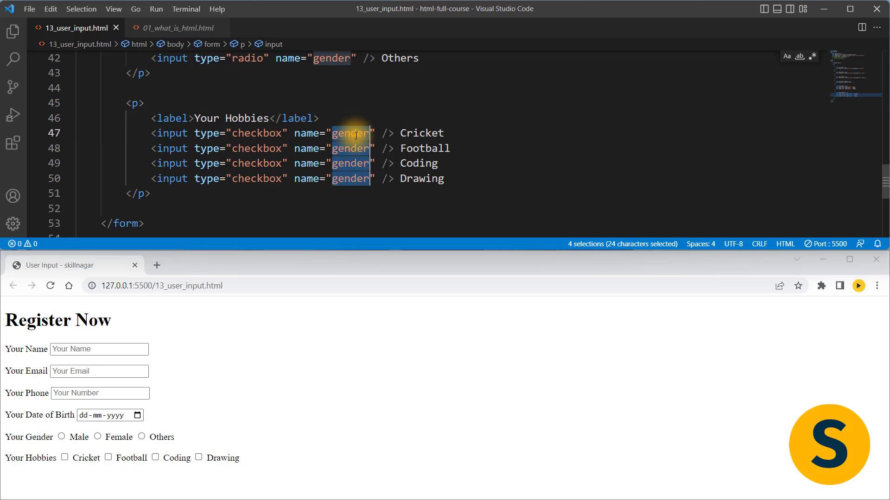
{"action": "type", "text": "hobby"}
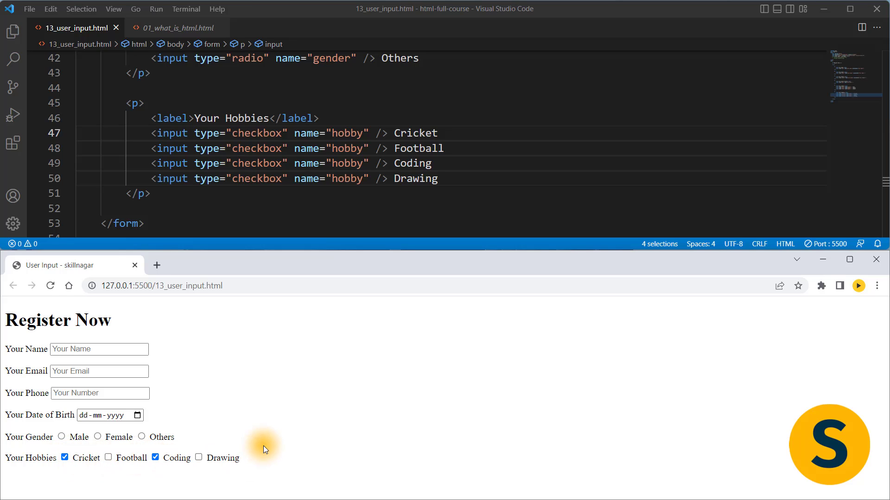
{"action": "mouse_move", "coordinate": [104, 457]}
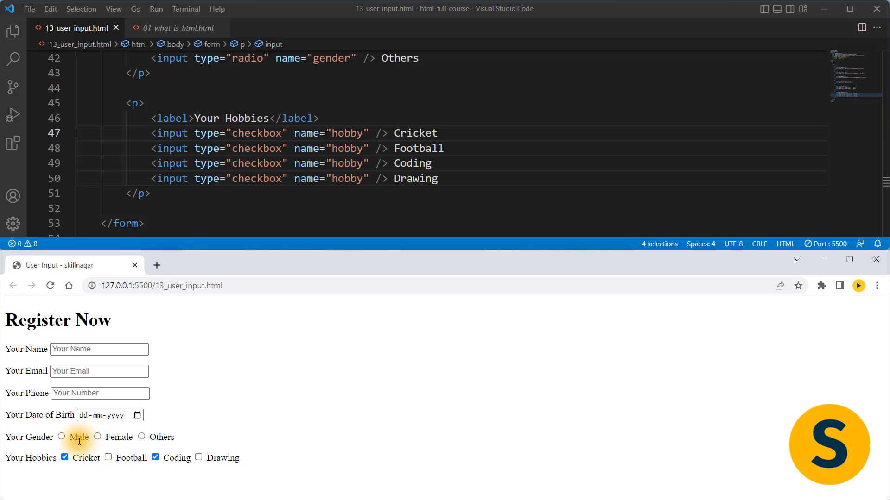
{"action": "left_click", "coordinate": [97, 436]}
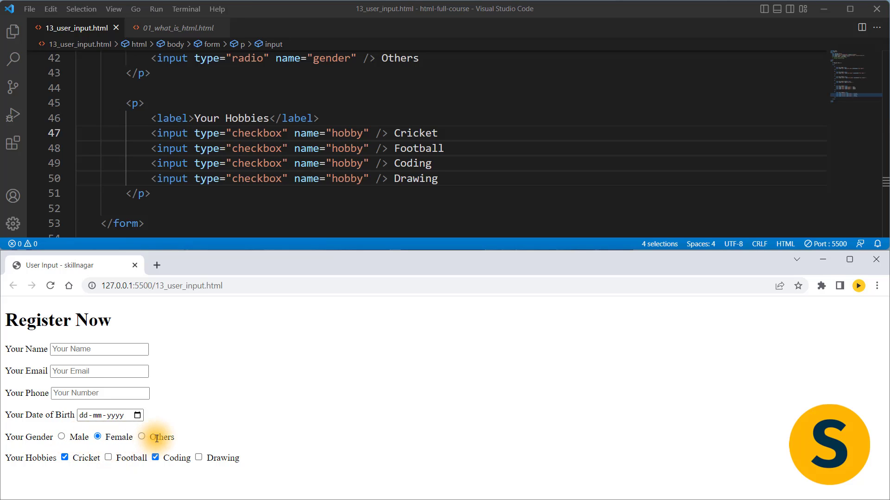
{"action": "left_click", "coordinate": [142, 437]}
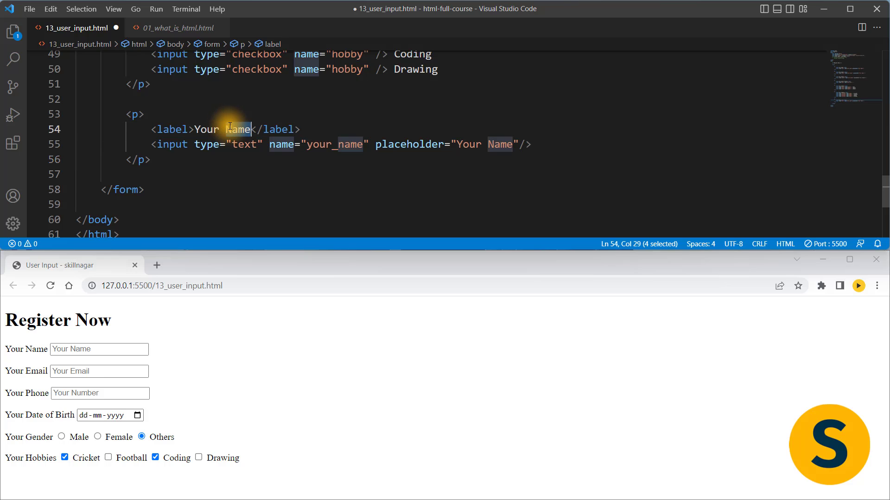
Step: Relabel the copied paragraph 'Your Password', named your_password, with input type password
{"action": "type", "text": "Passwo"}
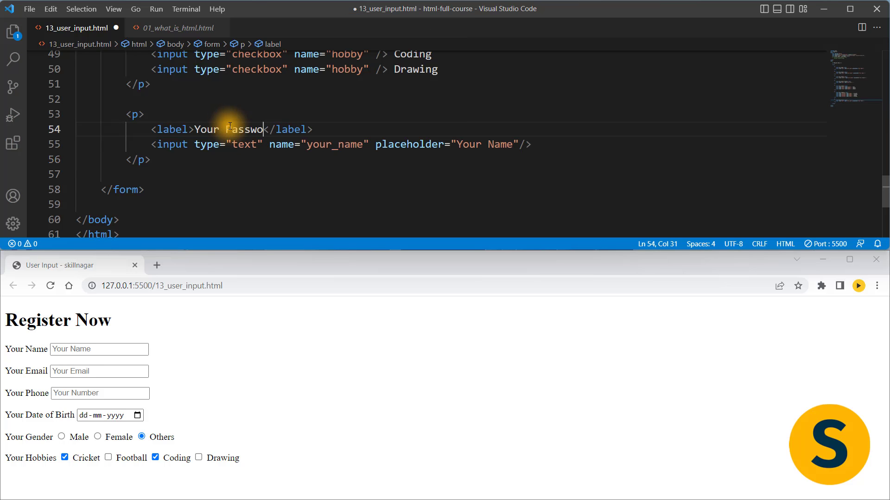
{"action": "type", "text": "rd"}
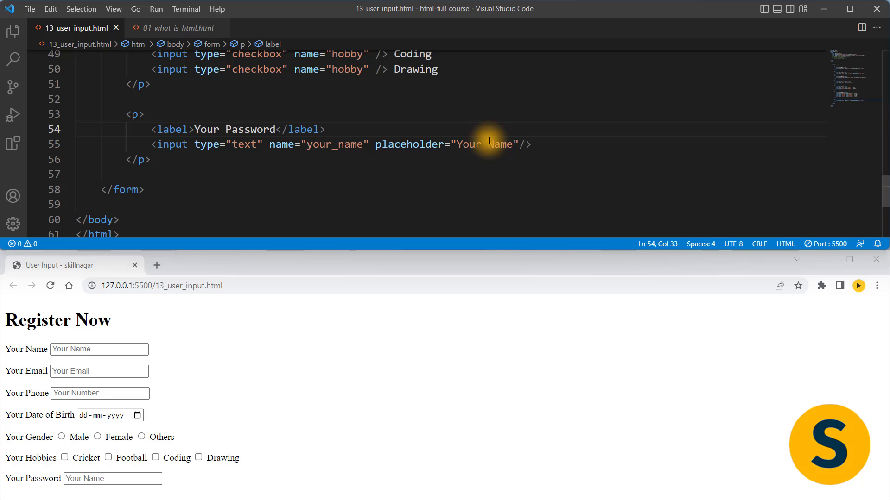
{"action": "type", "text": "Password"}
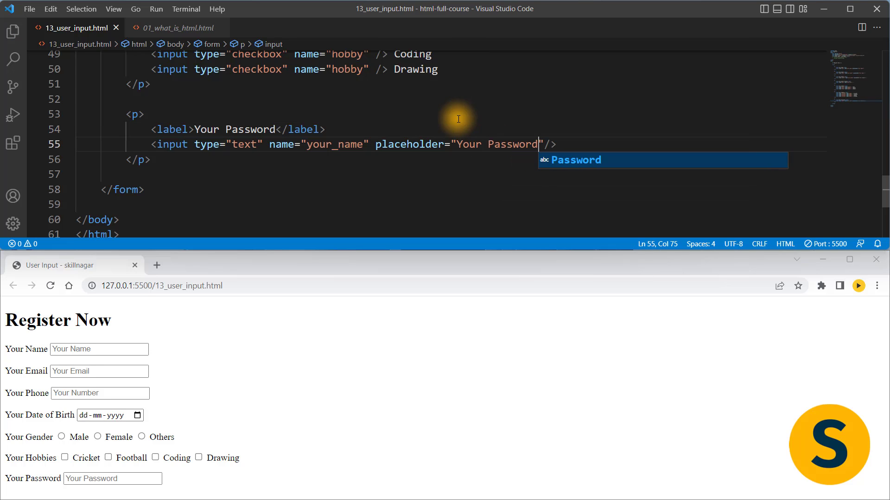
{"action": "double_click", "coordinate": [334, 144]}
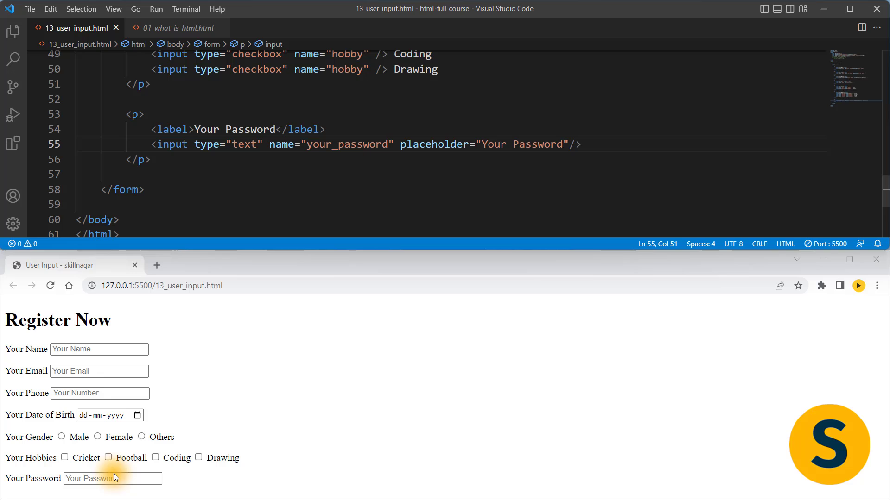
{"action": "type", "text": "adsf"}
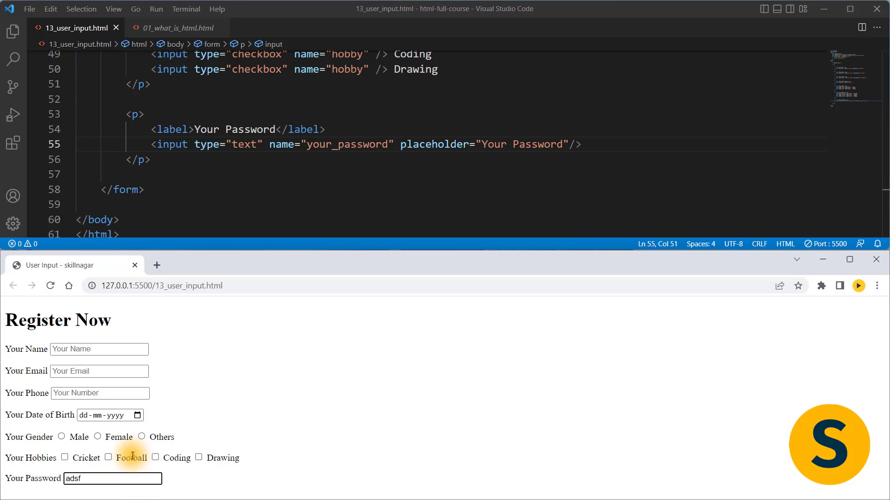
{"action": "mouse_move", "coordinate": [157, 449]}
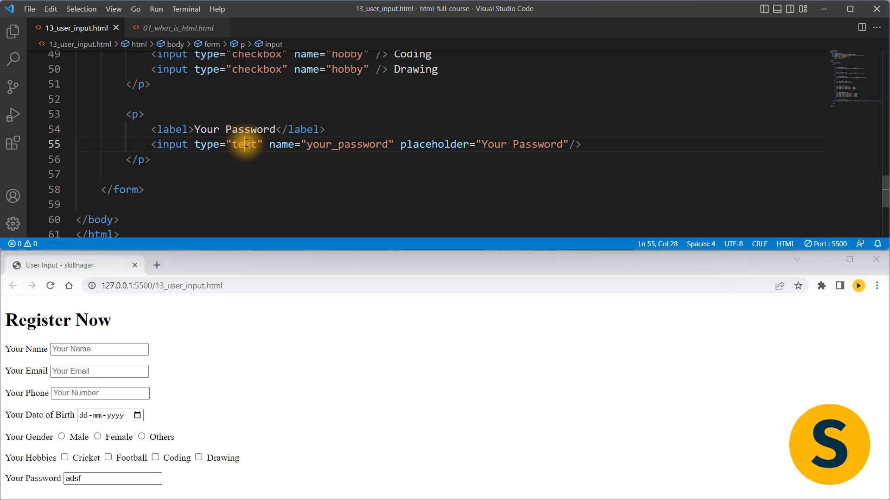
{"action": "type", "text": "password"}
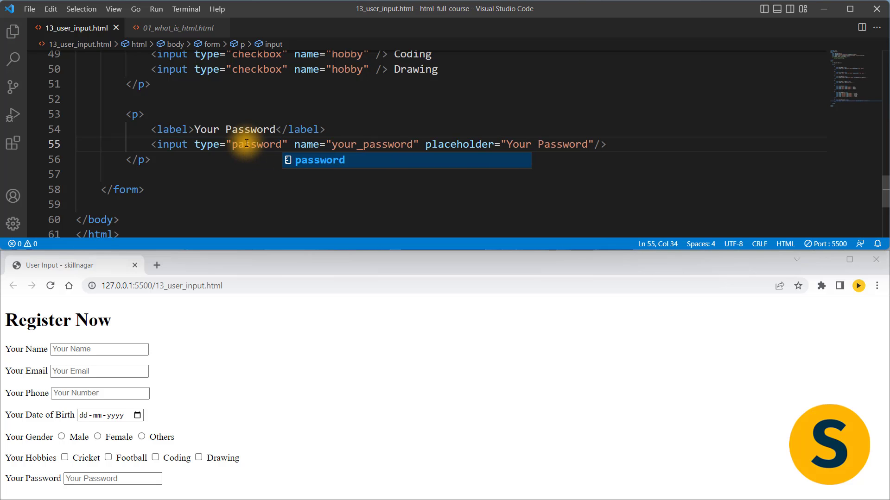
{"action": "left_click", "coordinate": [112, 478]}
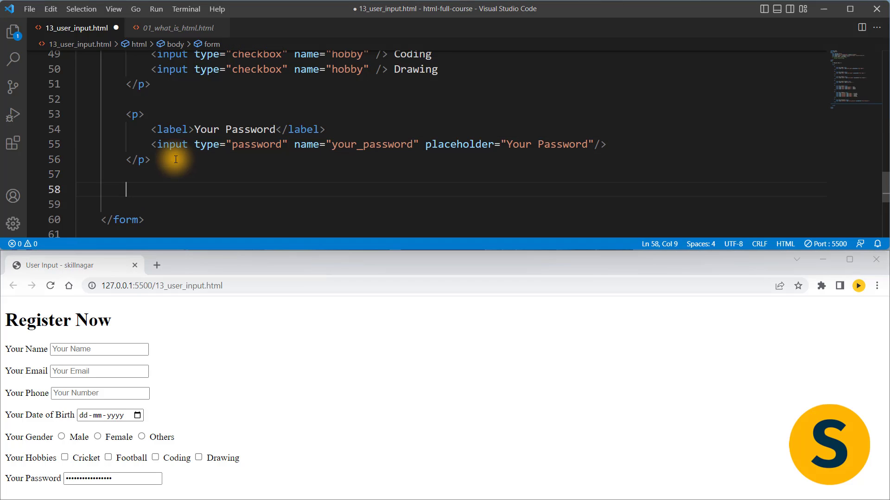
Step: Add a <p> holding a submit input with value 'Register my details now'
{"action": "type", "text": "<p>"}
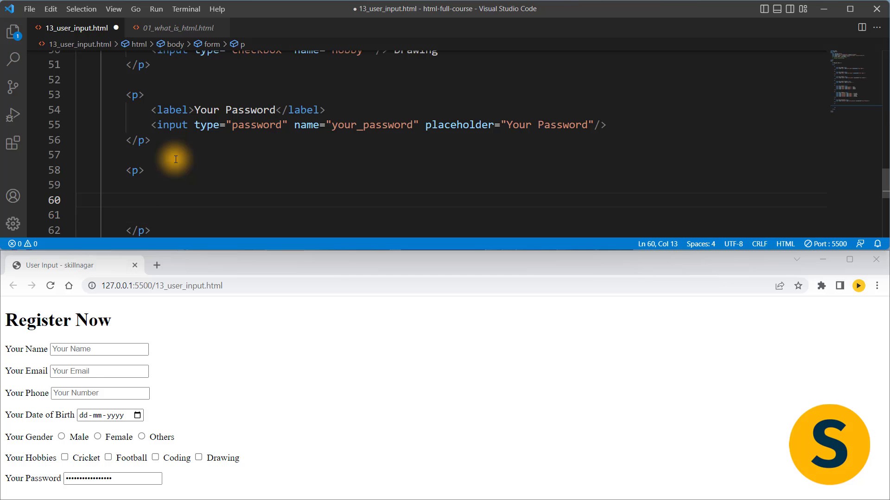
{"action": "type", "text": "<input"}
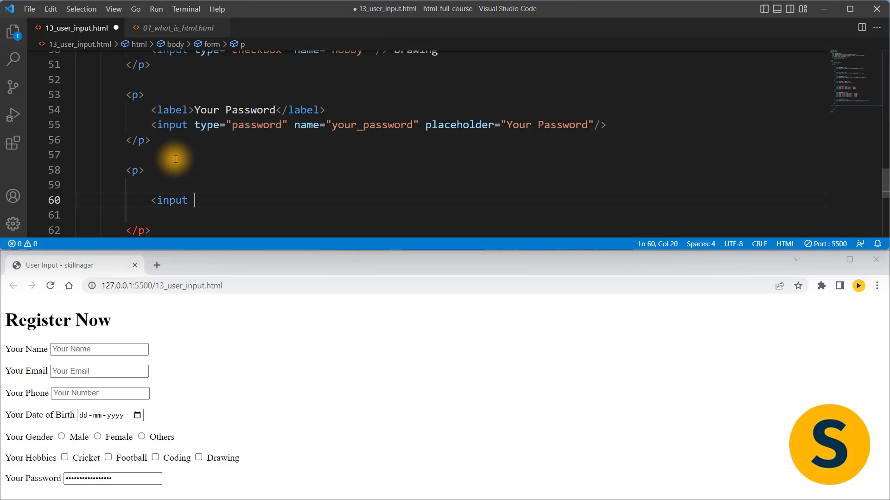
{"action": "type", "text": "type=\"su"}
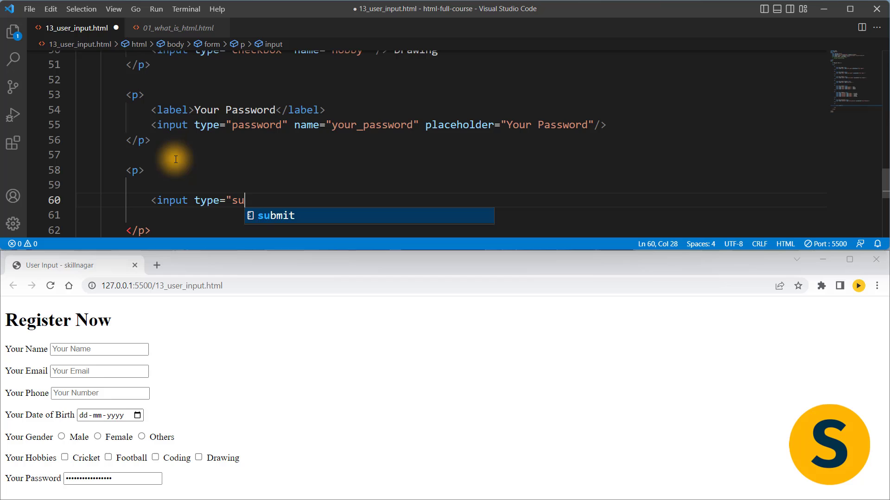
{"action": "type", "text": "bmit\" value=\""}
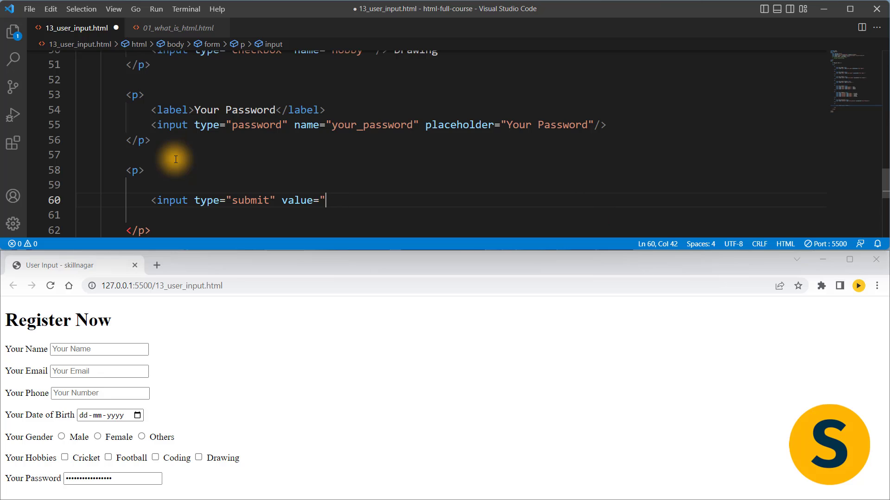
{"action": "type", "text": "Register my details now\" />"}
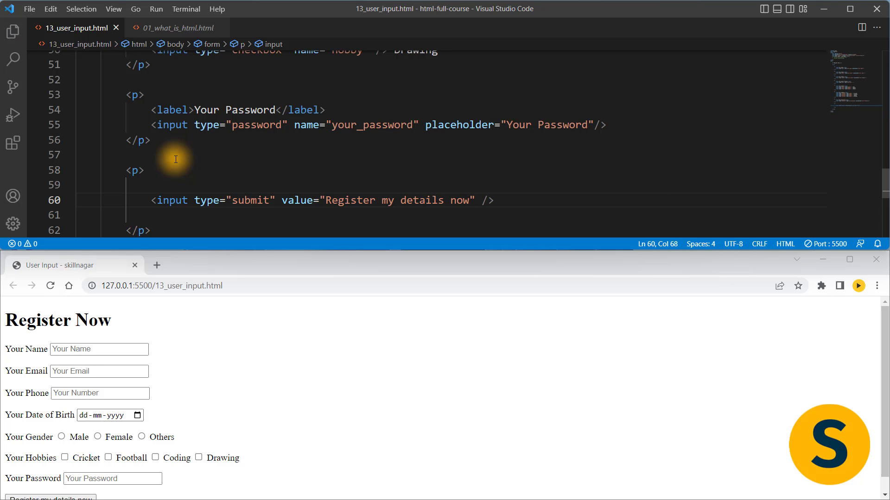
{"action": "scroll", "scroll_direction": "down", "scroll_amount": 3}
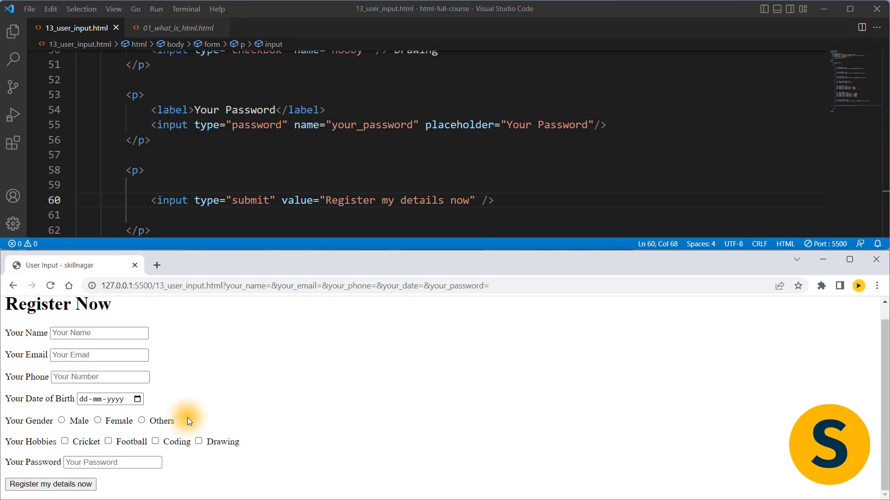
{"action": "mouse_move", "coordinate": [283, 162]}
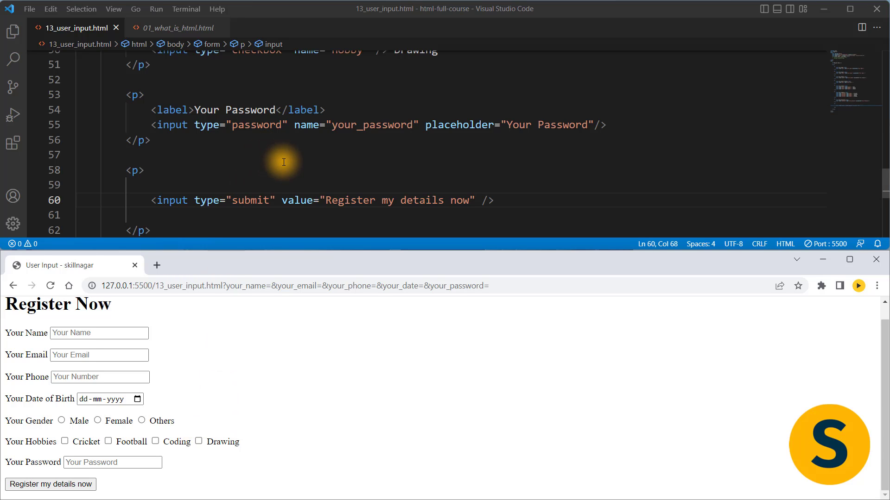
{"action": "mouse_move", "coordinate": [202, 418]}
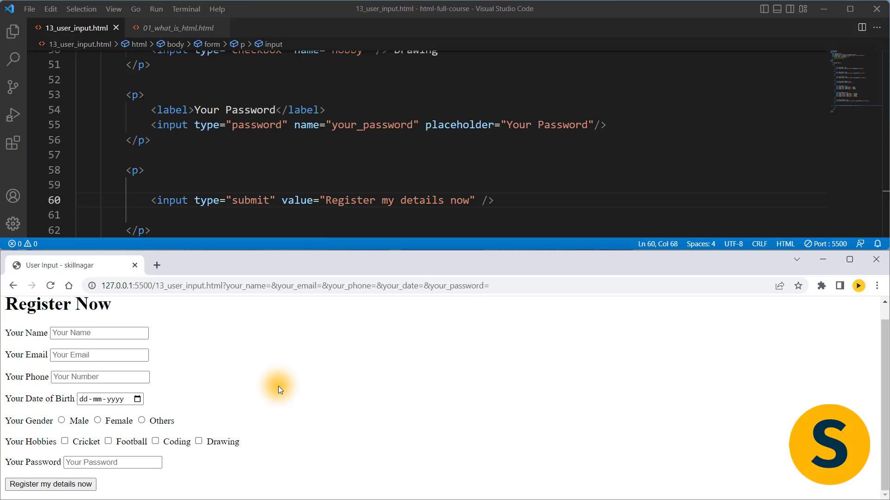
{"action": "mouse_move", "coordinate": [302, 46]}
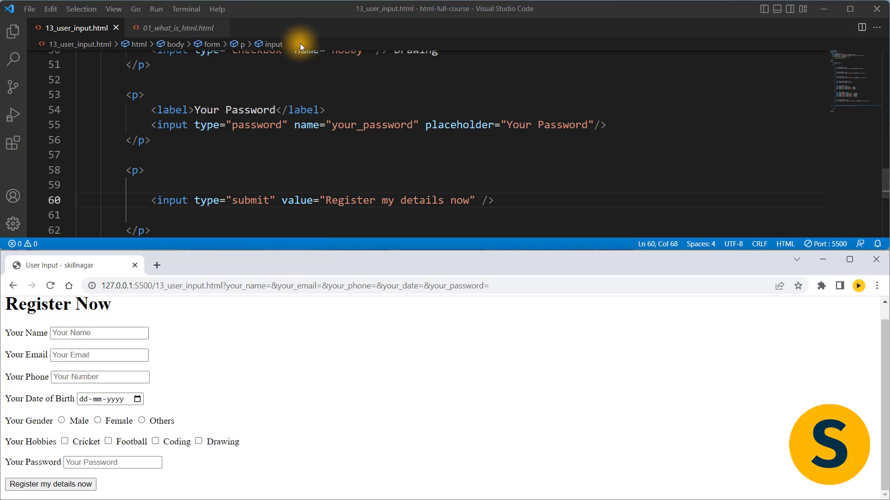